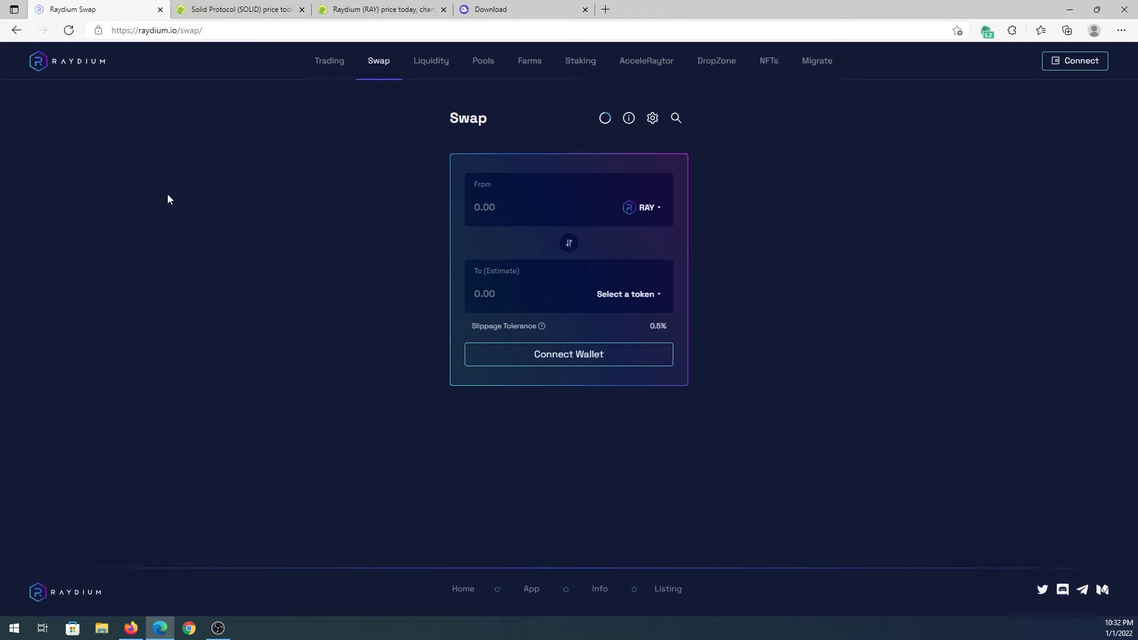
mouse_move(159, 180)
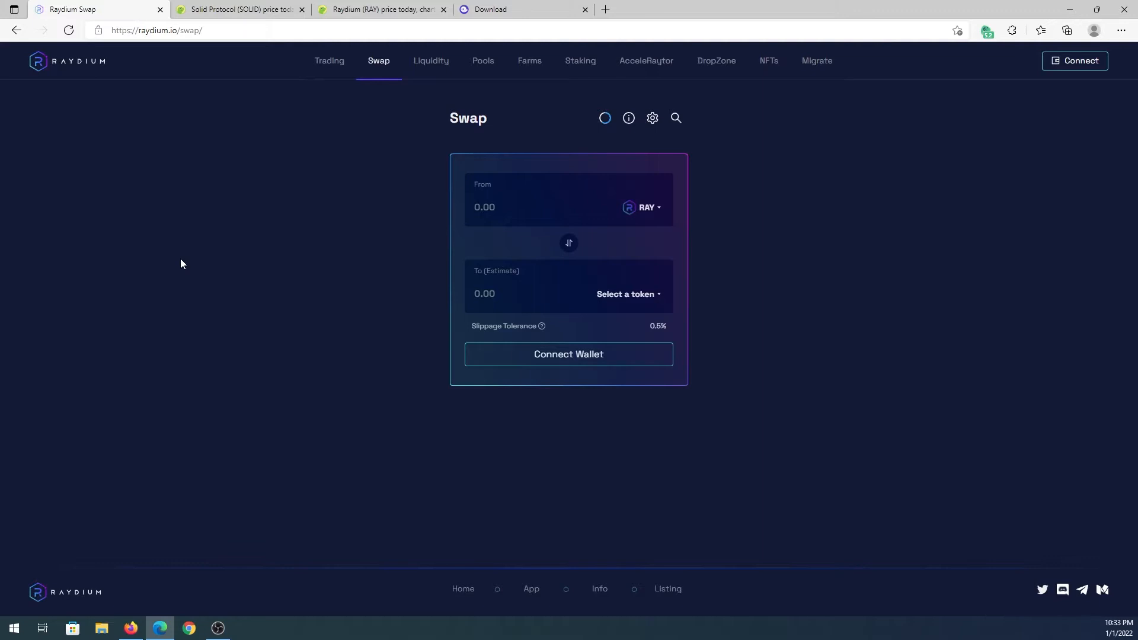
mouse_move(195, 183)
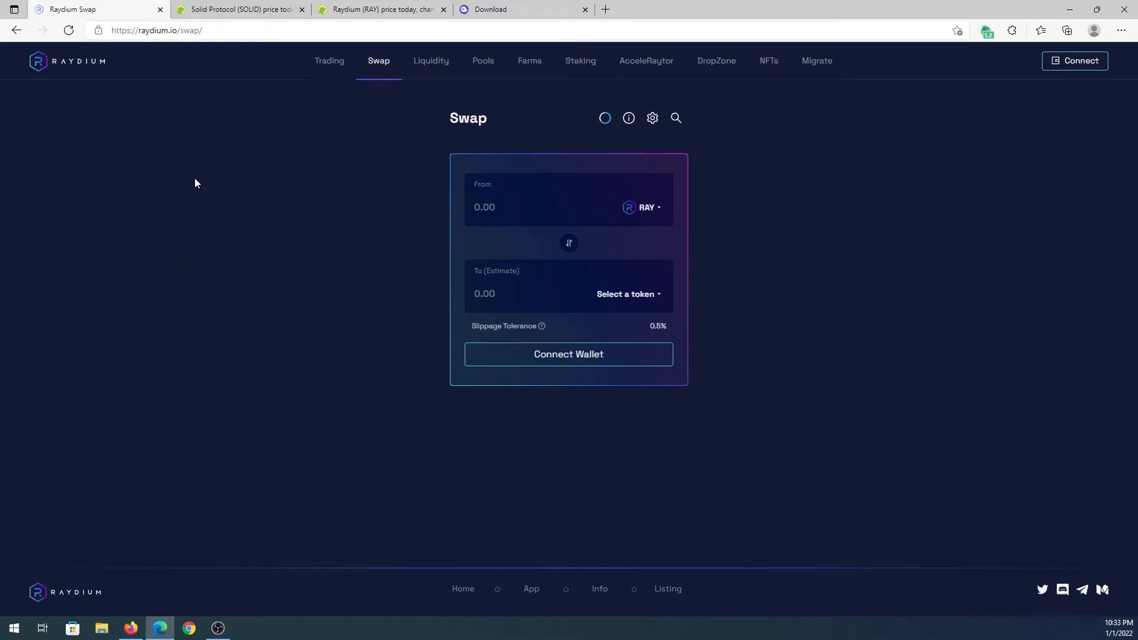
mouse_move(202, 182)
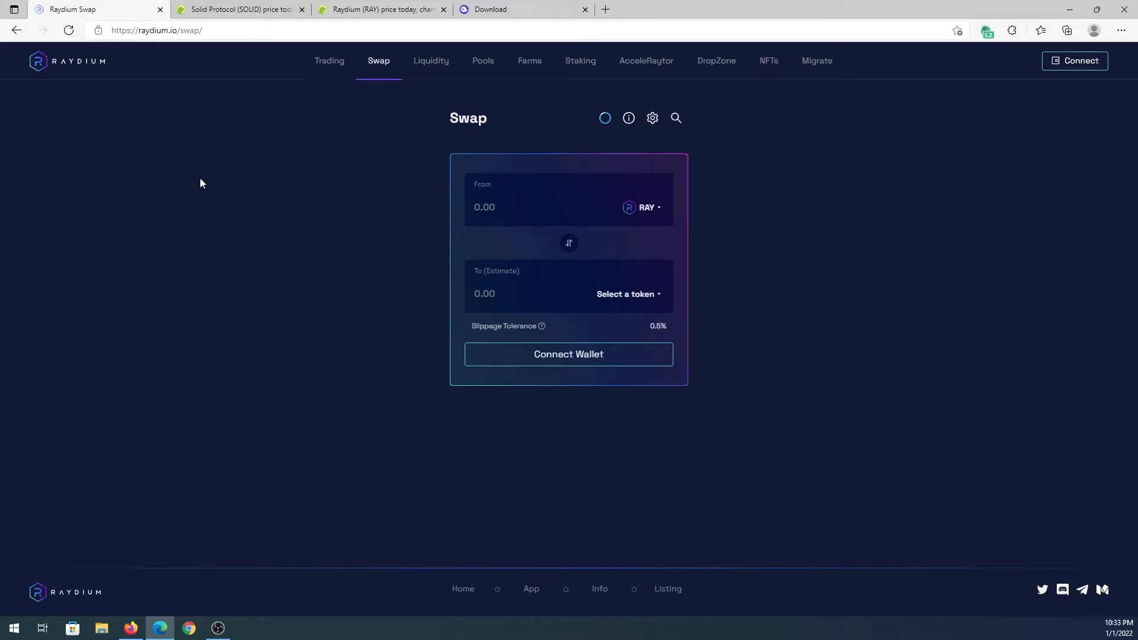
mouse_move(406, 171)
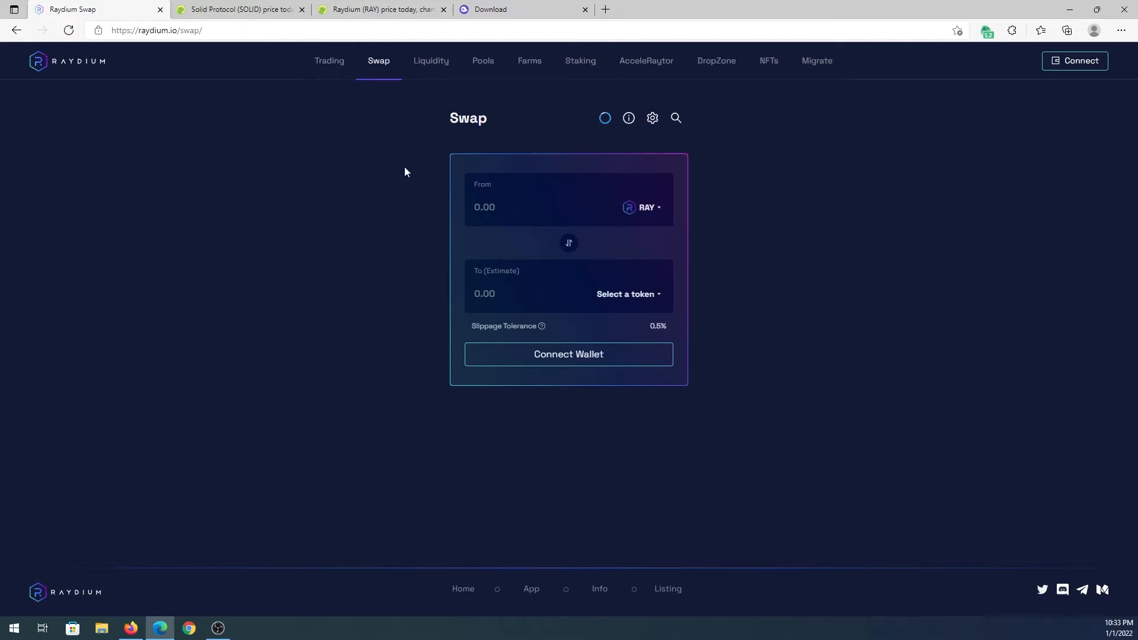
- Dismiss Raydium's wallet list and move to the Phantom download page
left_click(1078, 61)
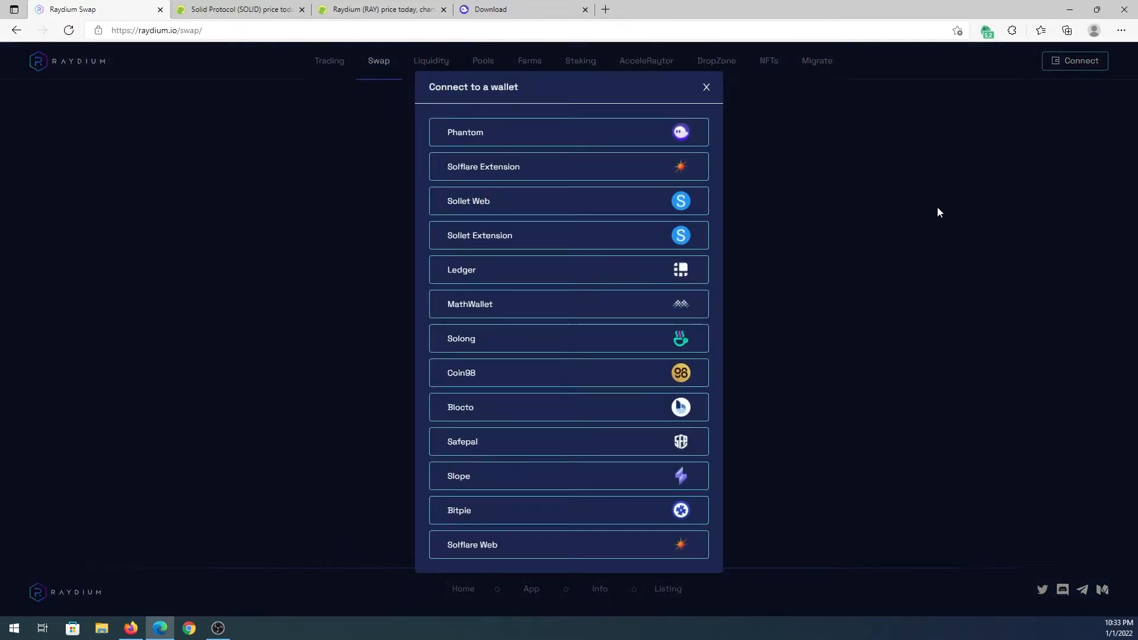
mouse_move(620, 141)
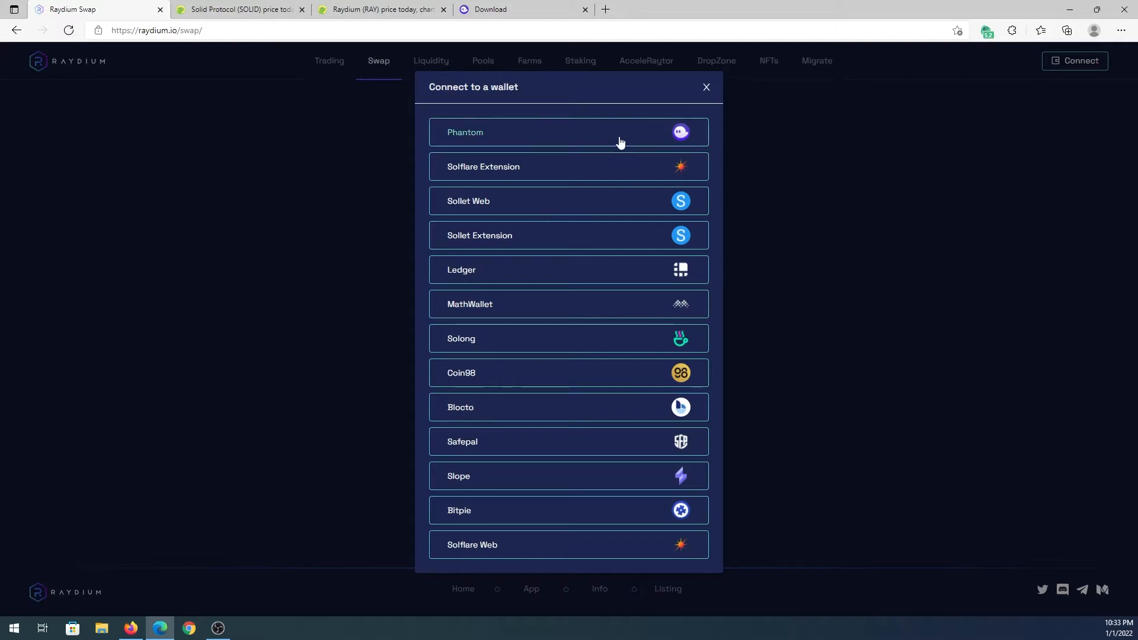
mouse_move(487, 477)
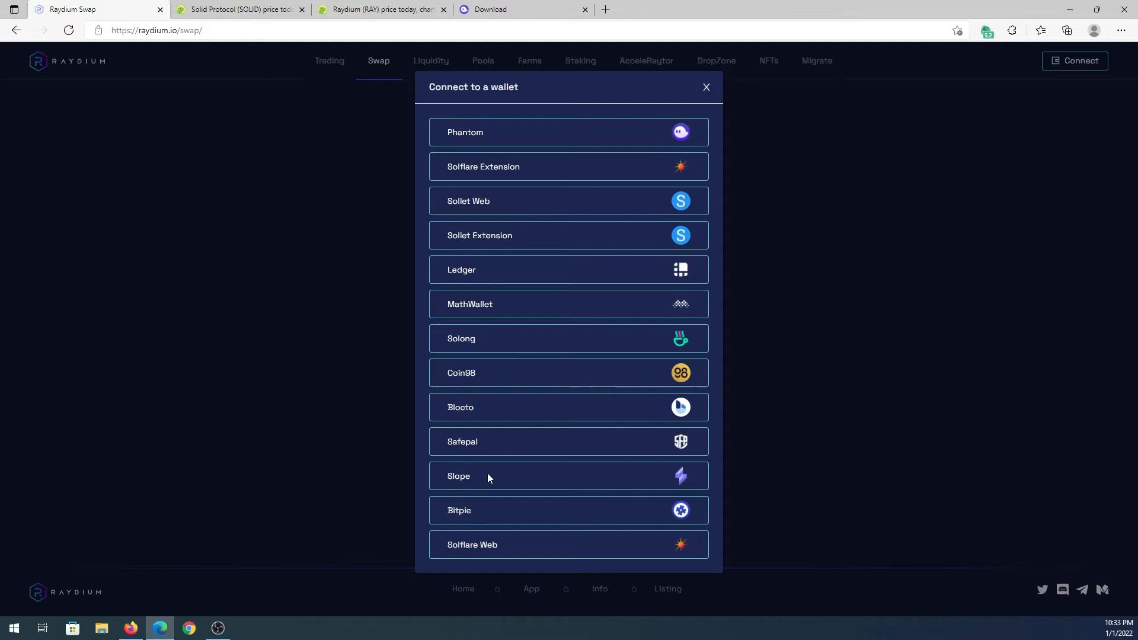
mouse_move(470, 149)
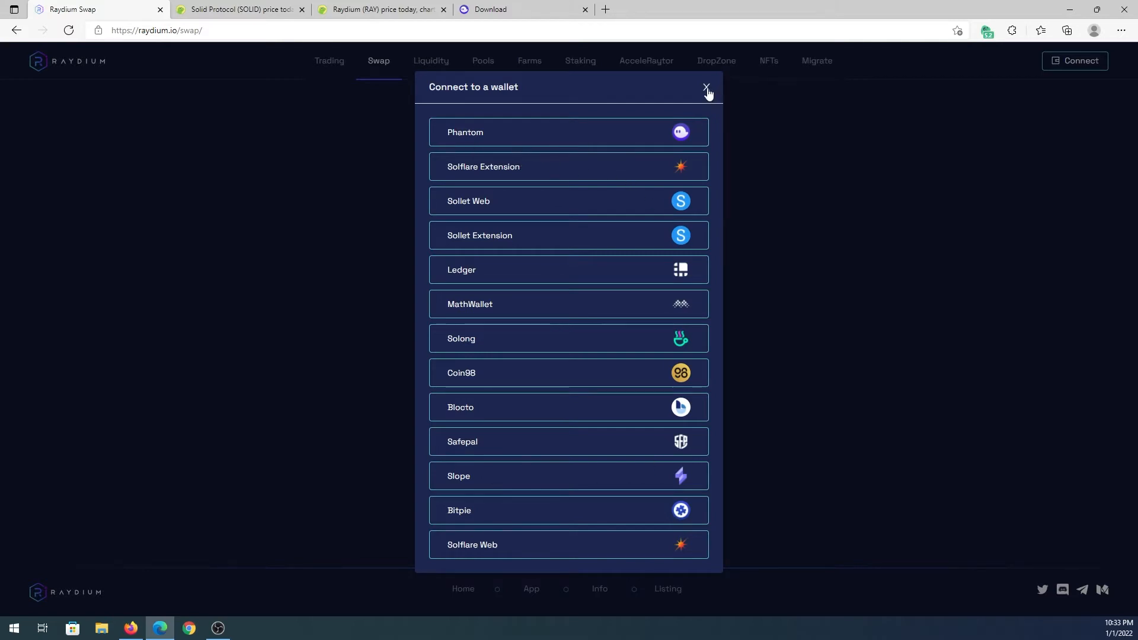
left_click(705, 88)
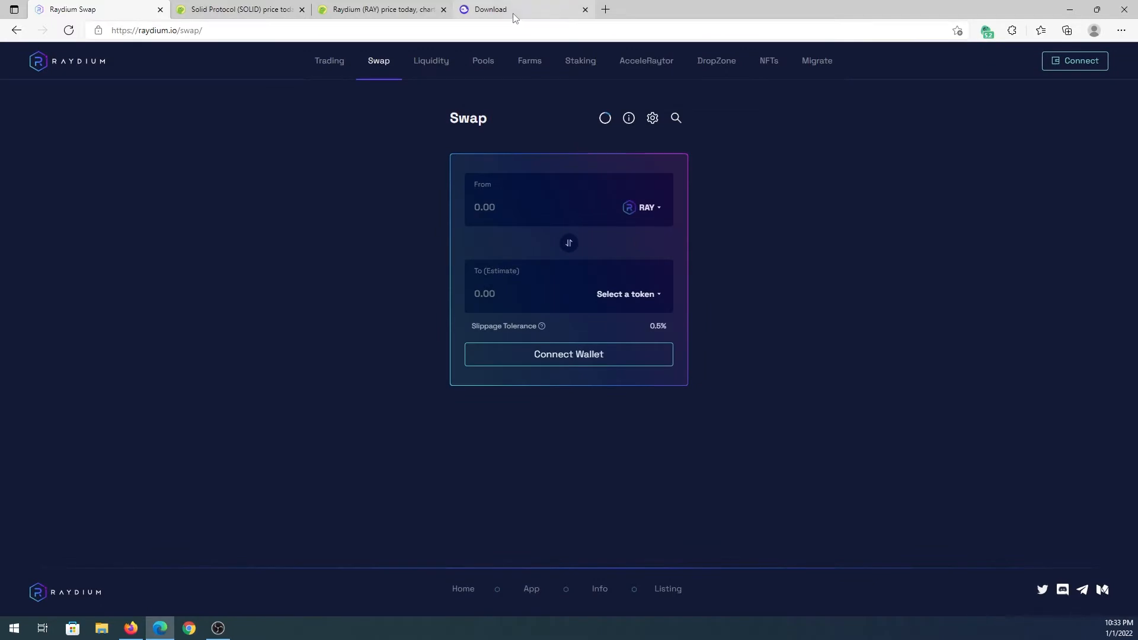
left_click(509, 10)
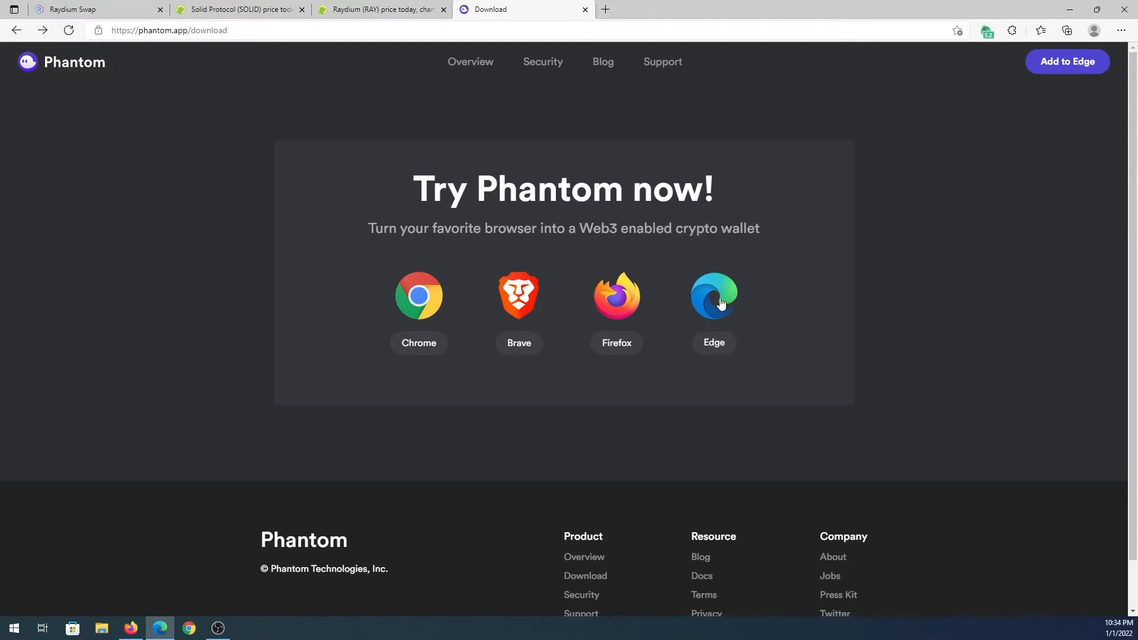
- Install the Phantom extension from the Chrome Web Store and confirm adding it
left_click(713, 295)
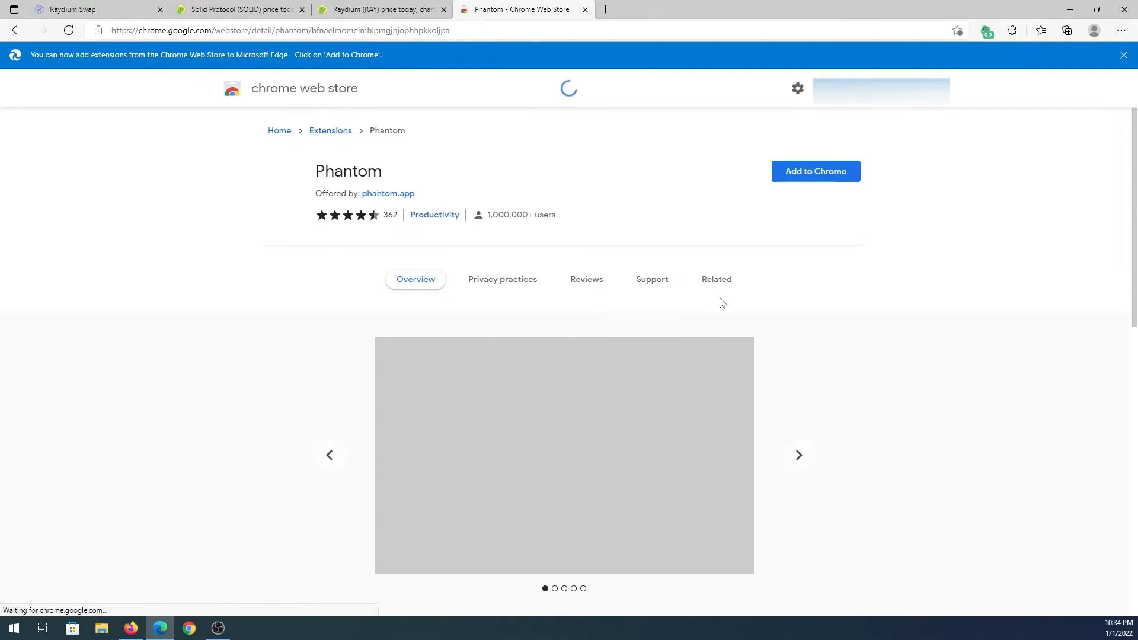
left_click(814, 170)
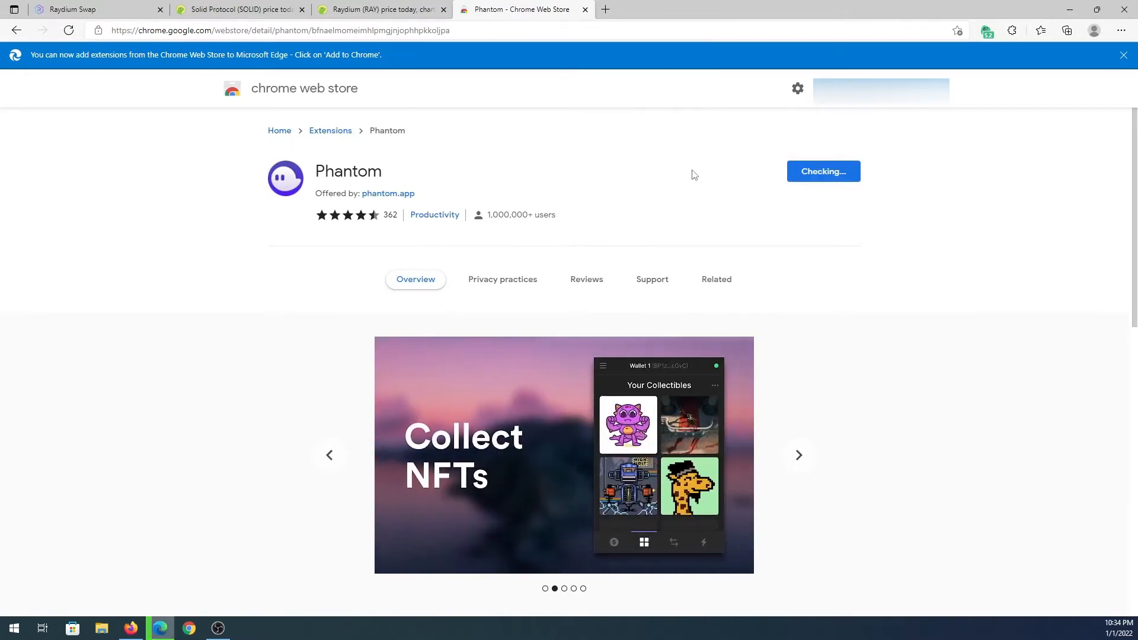
left_click(1066, 30)
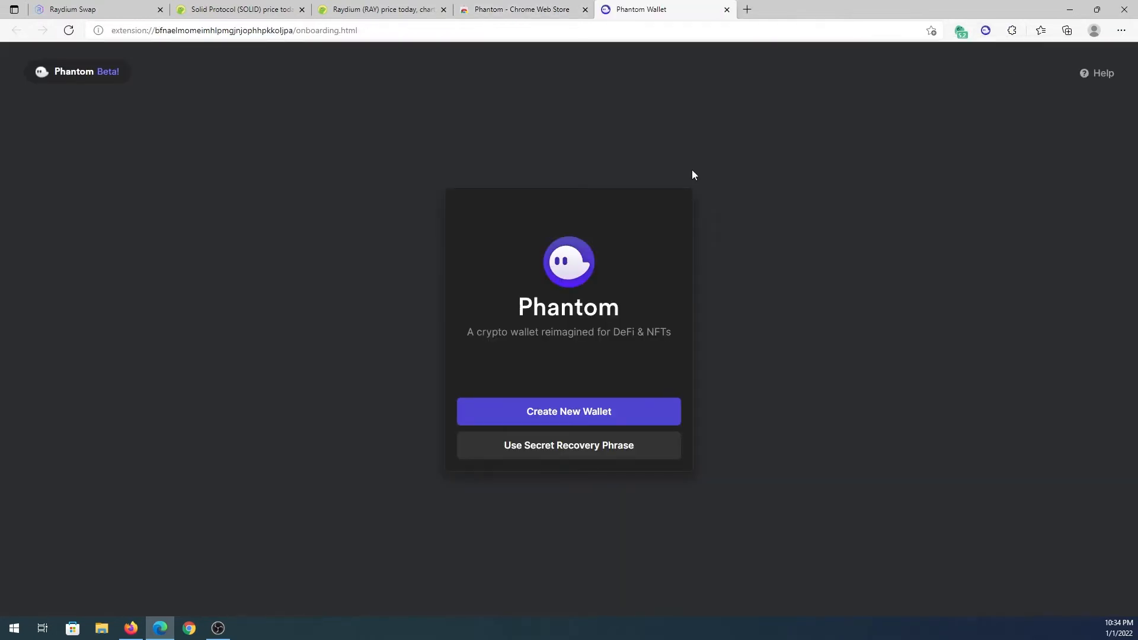
mouse_move(789, 355)
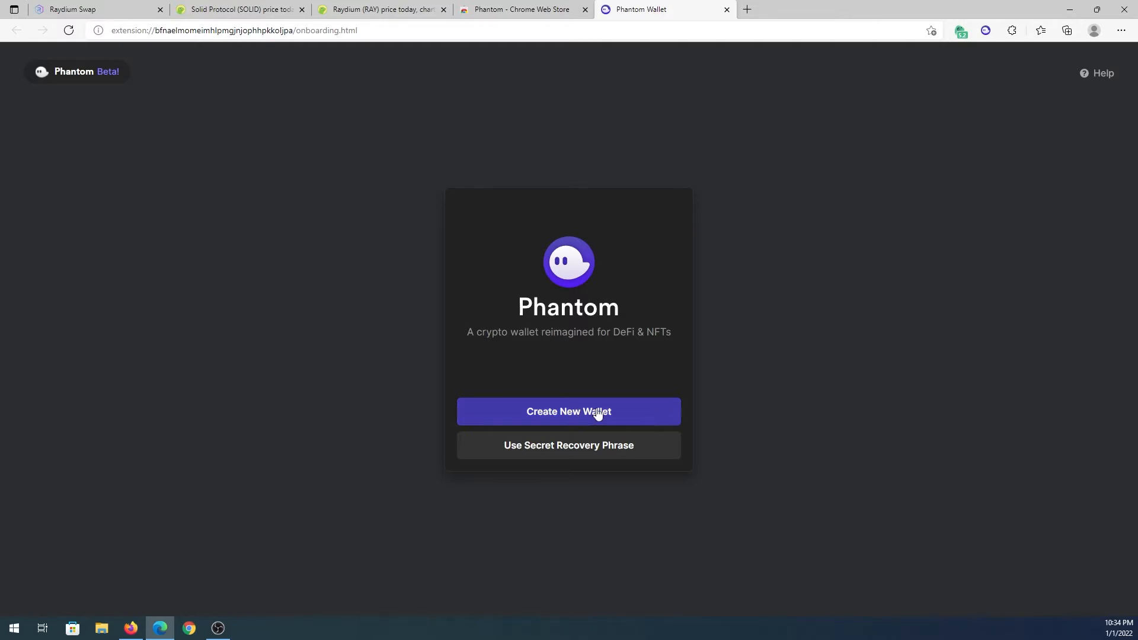
mouse_move(612, 455)
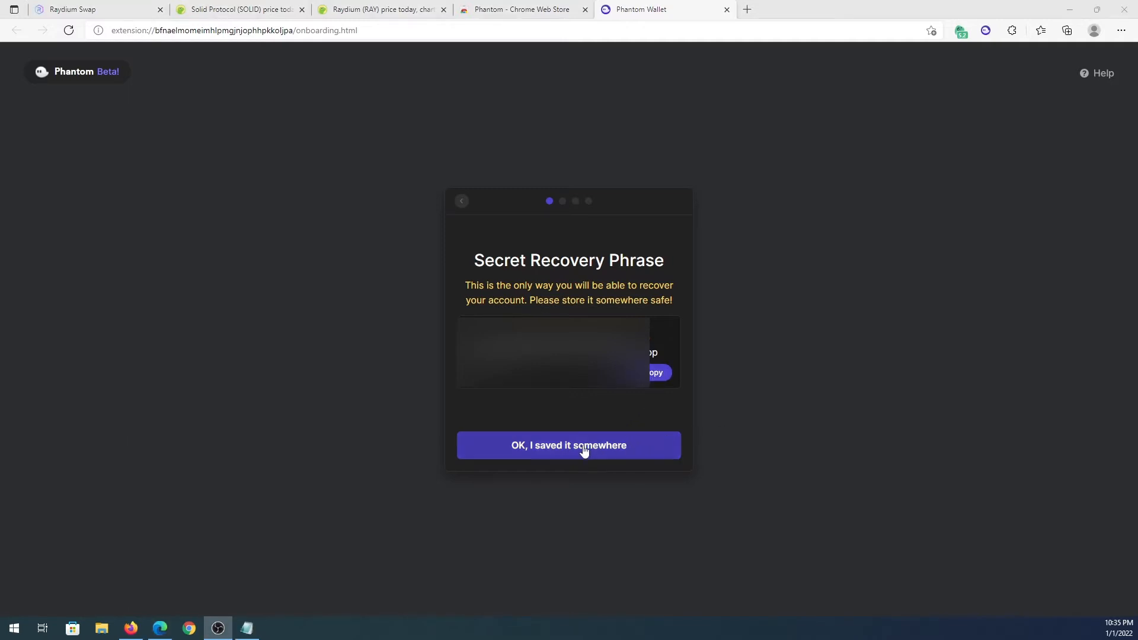
- Confirm the recovery phrase is saved and enter the new wallet password
left_click(568, 445)
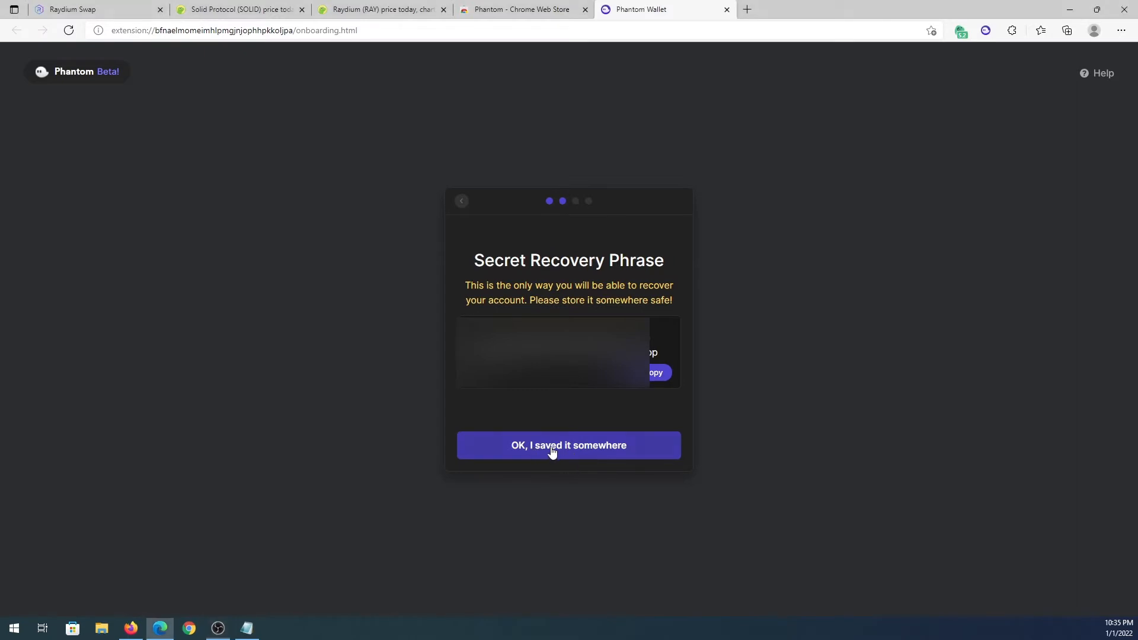
left_click(568, 445)
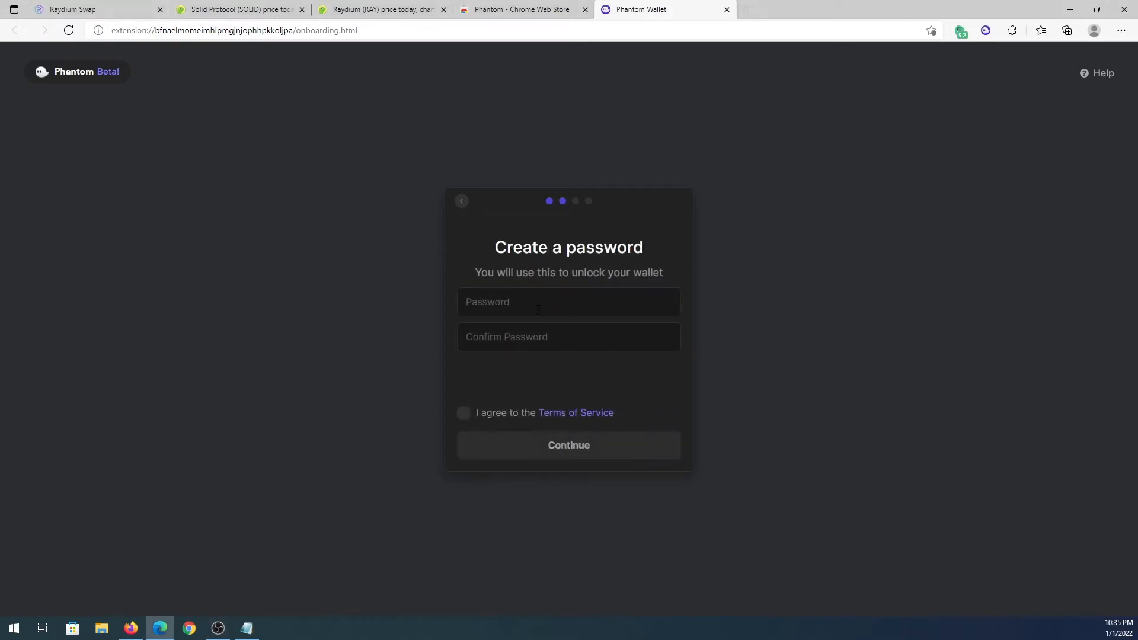
type("password")
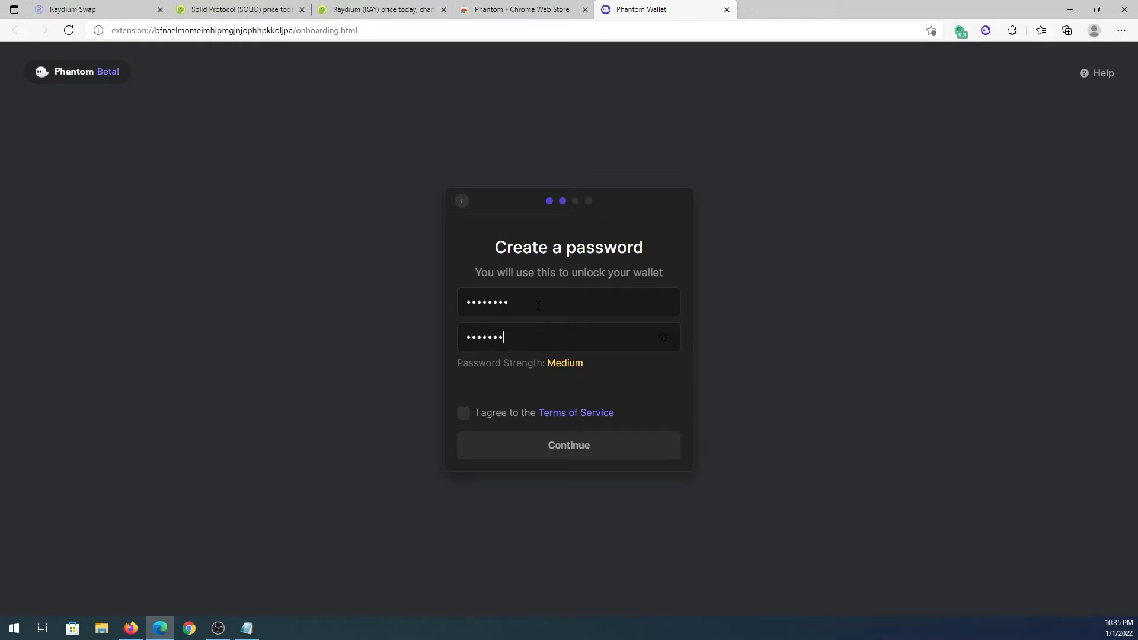
- Accept the Terms of Service, submit the password and finish wallet setup
left_click(464, 412)
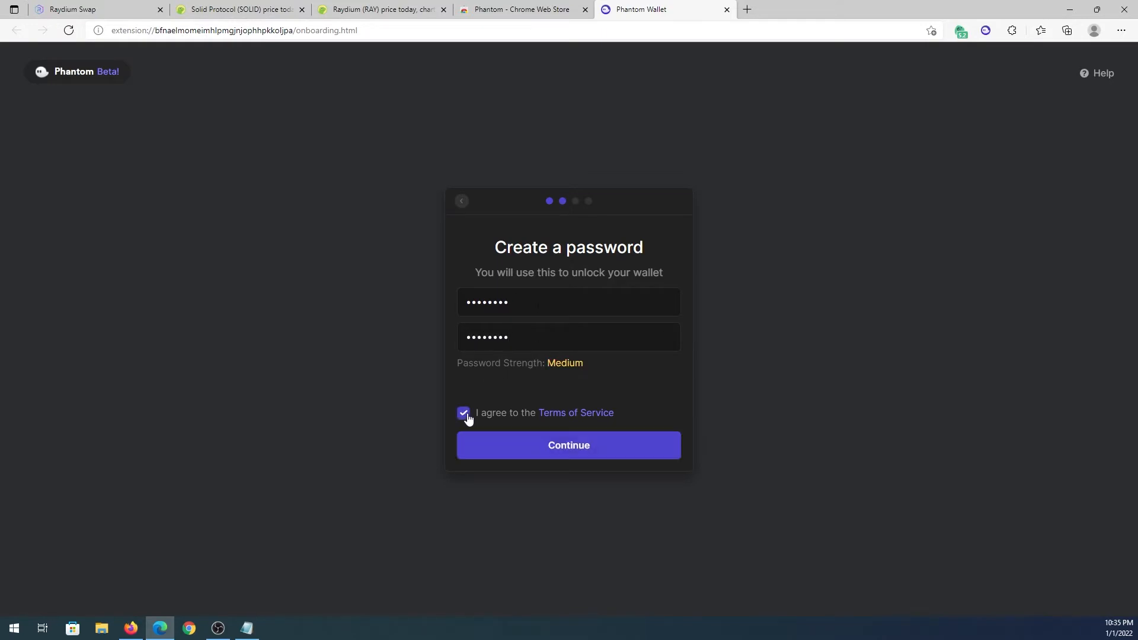
left_click(568, 445)
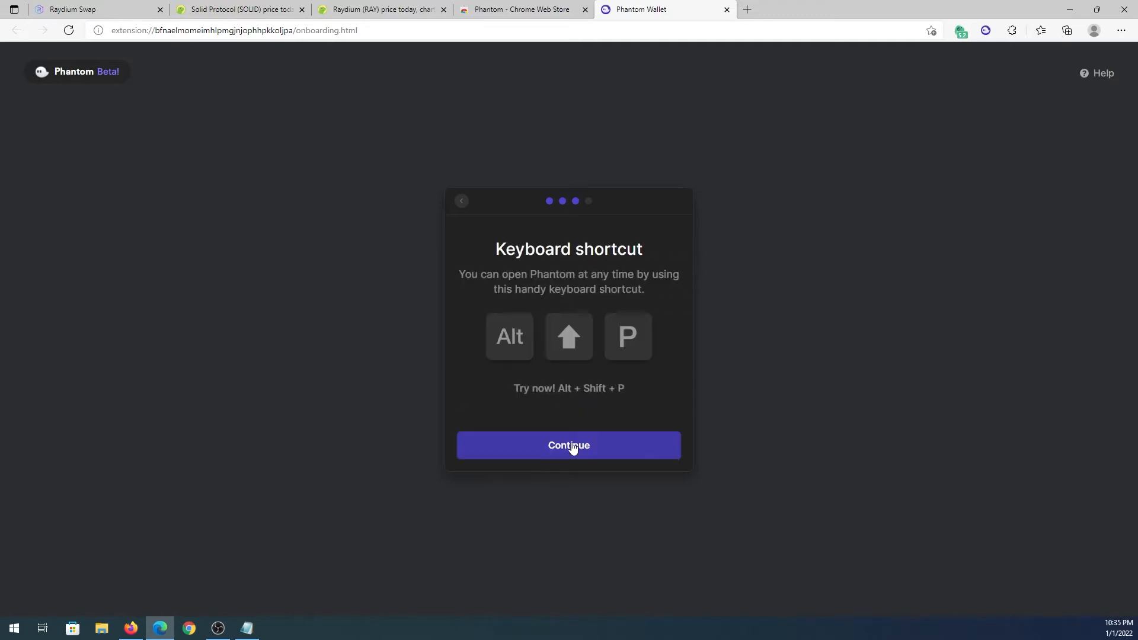
left_click(725, 10)
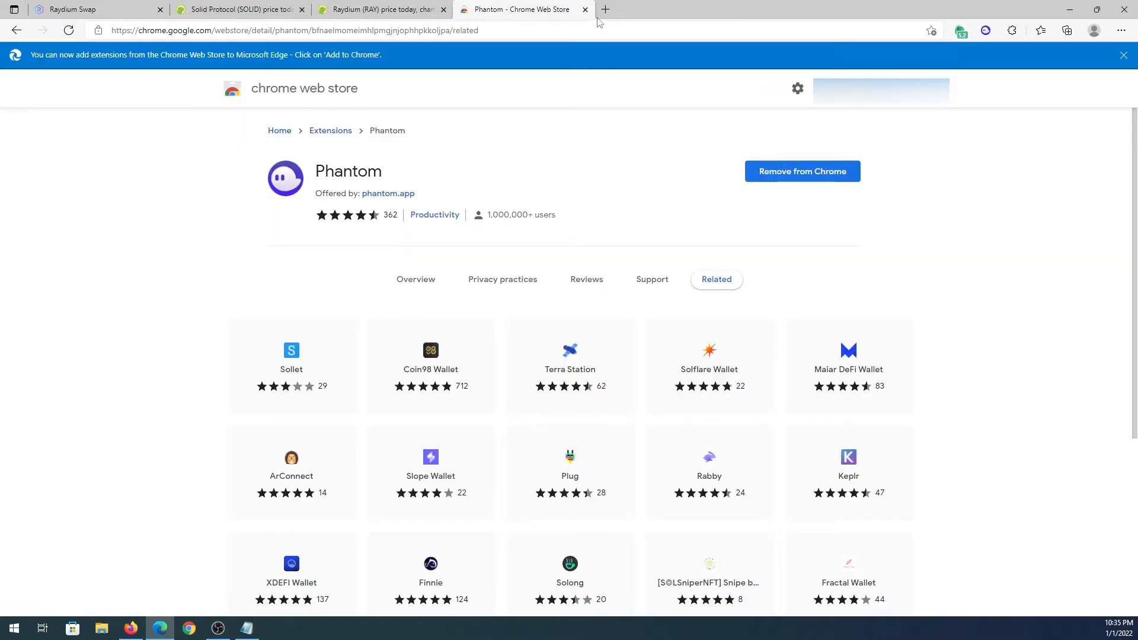
- Close the store listing and check the new wallet's $0.00 balance and empty collectibles
left_click(584, 8)
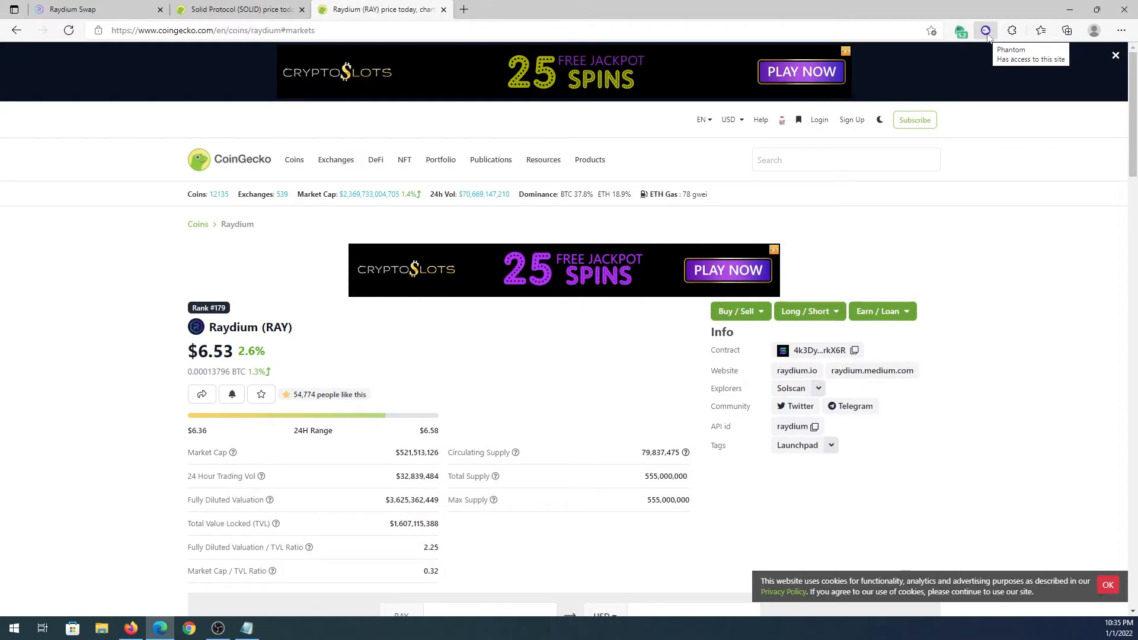
left_click(985, 30)
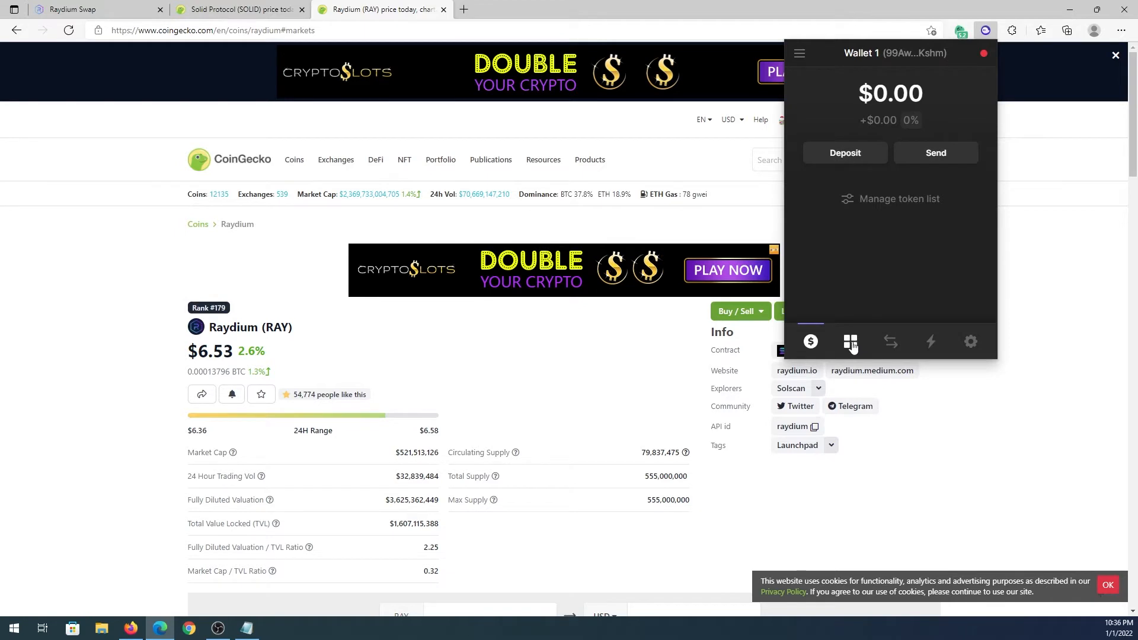
left_click(850, 341)
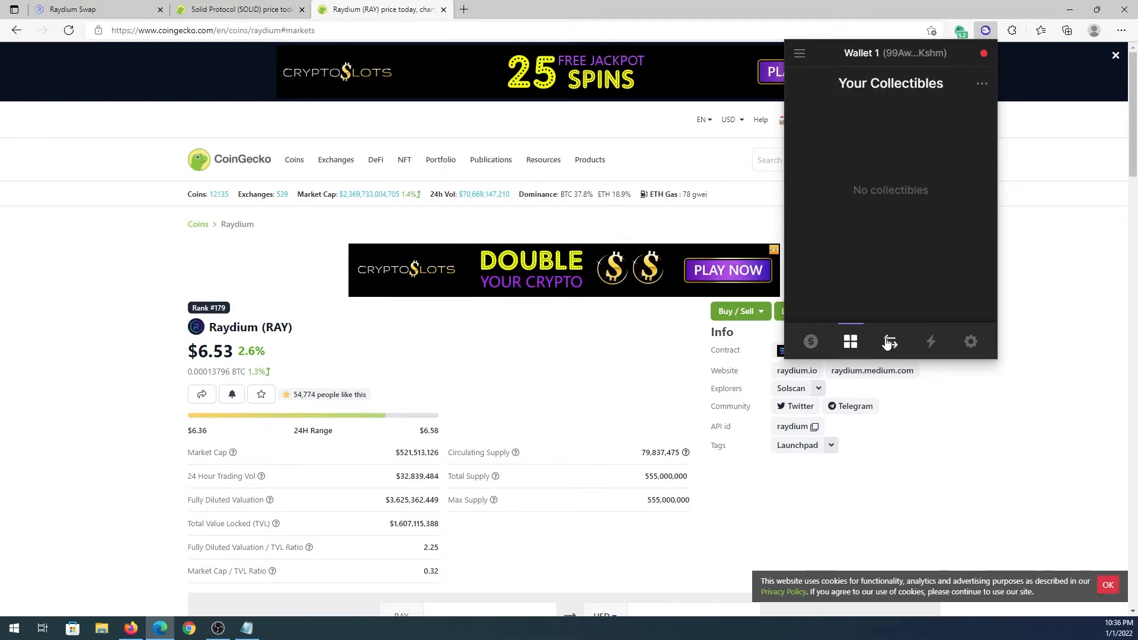
- Review the wallet's swap form and empty activity, then dismiss the popup
left_click(889, 341)
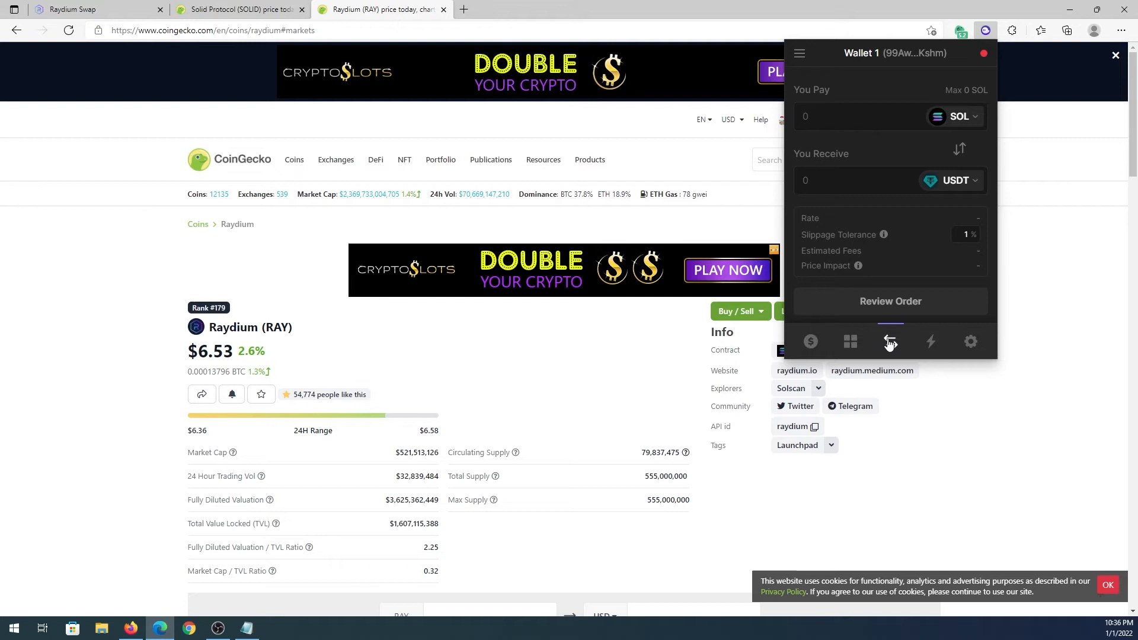
mouse_move(899, 342)
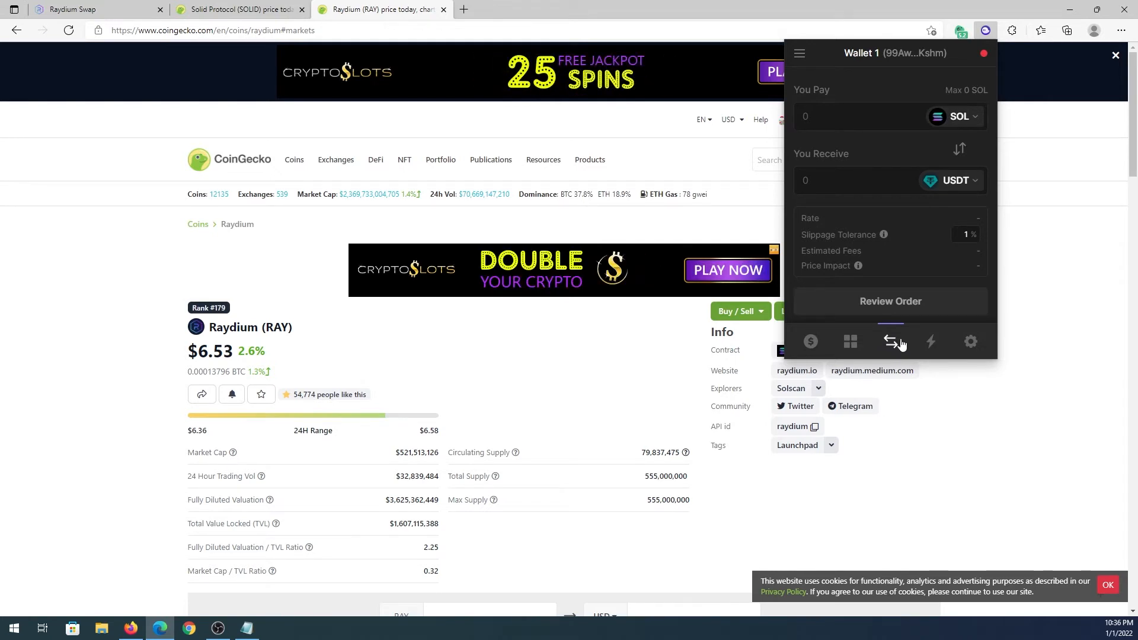
left_click(932, 341)
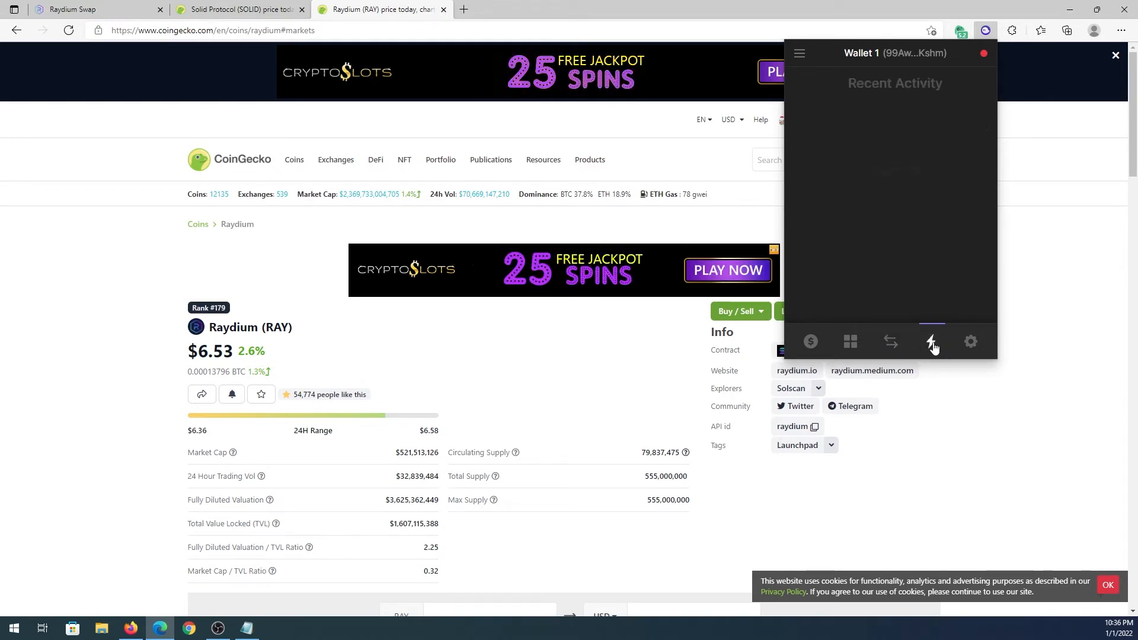
left_click(971, 341)
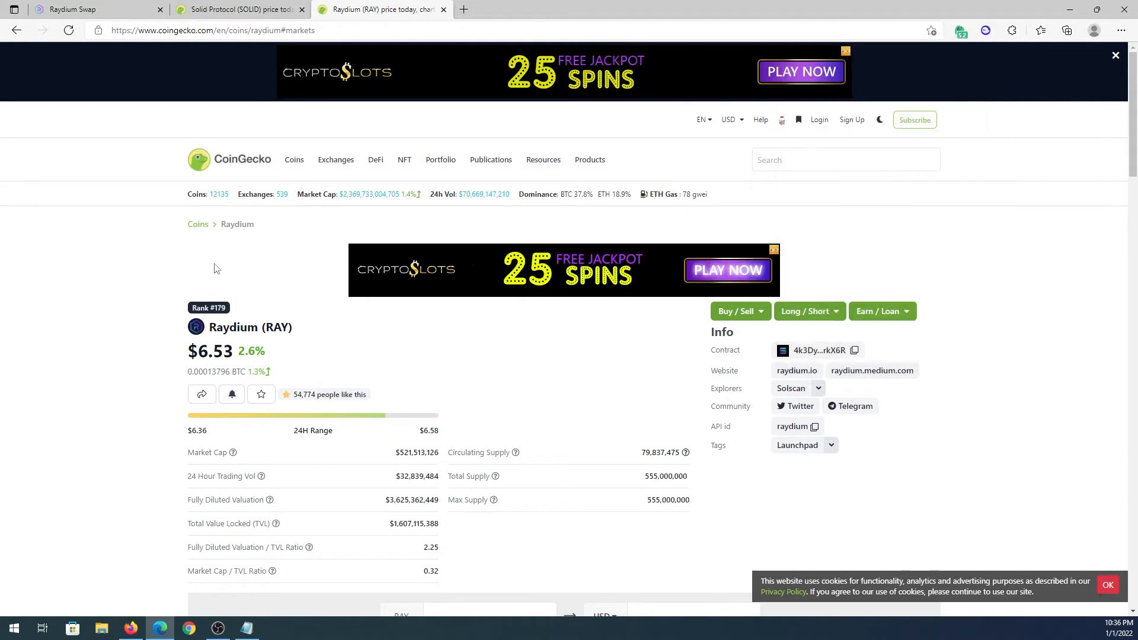
- Review Solid Protocol's Raydium SOLID/USDC pair, then return to the Raydium (RAY) page
left_click(240, 9)
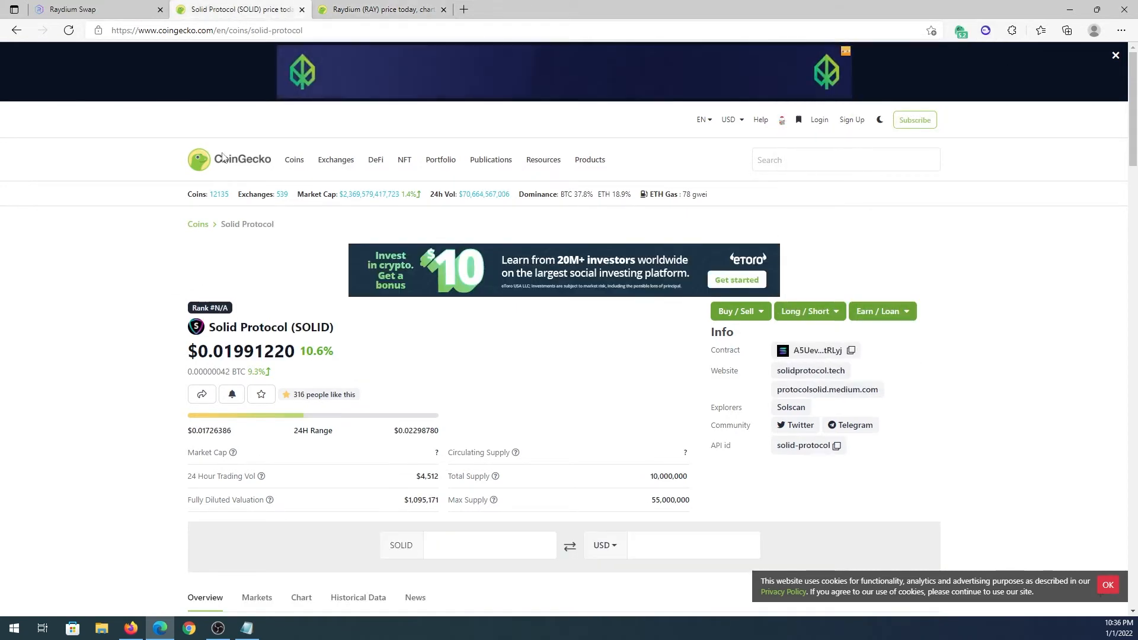
scroll("down", 3)
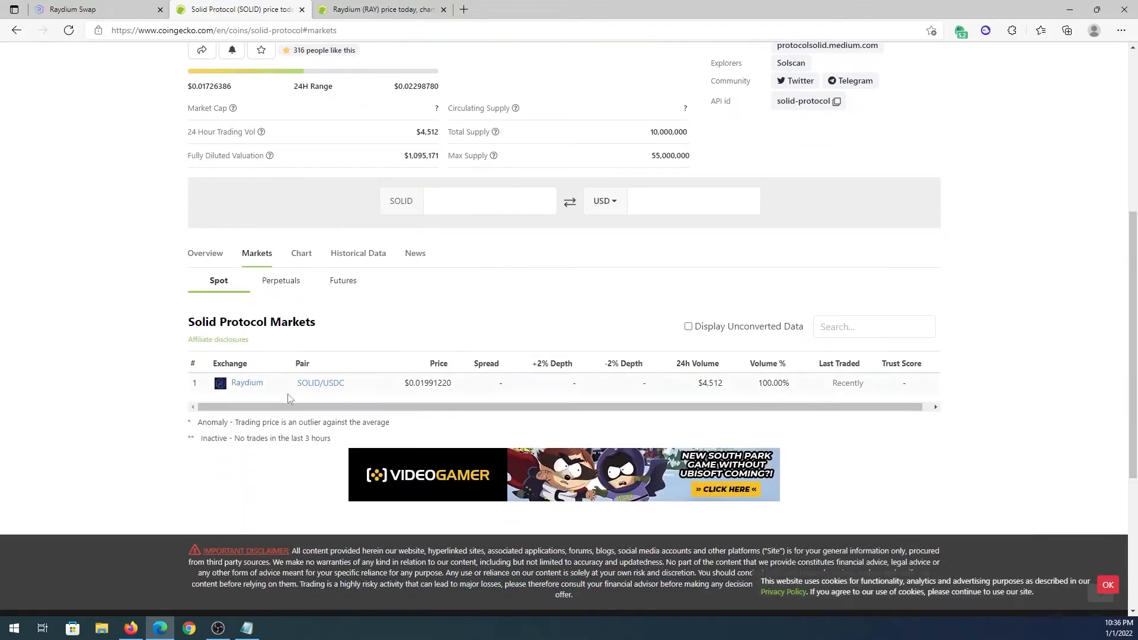
mouse_move(254, 393)
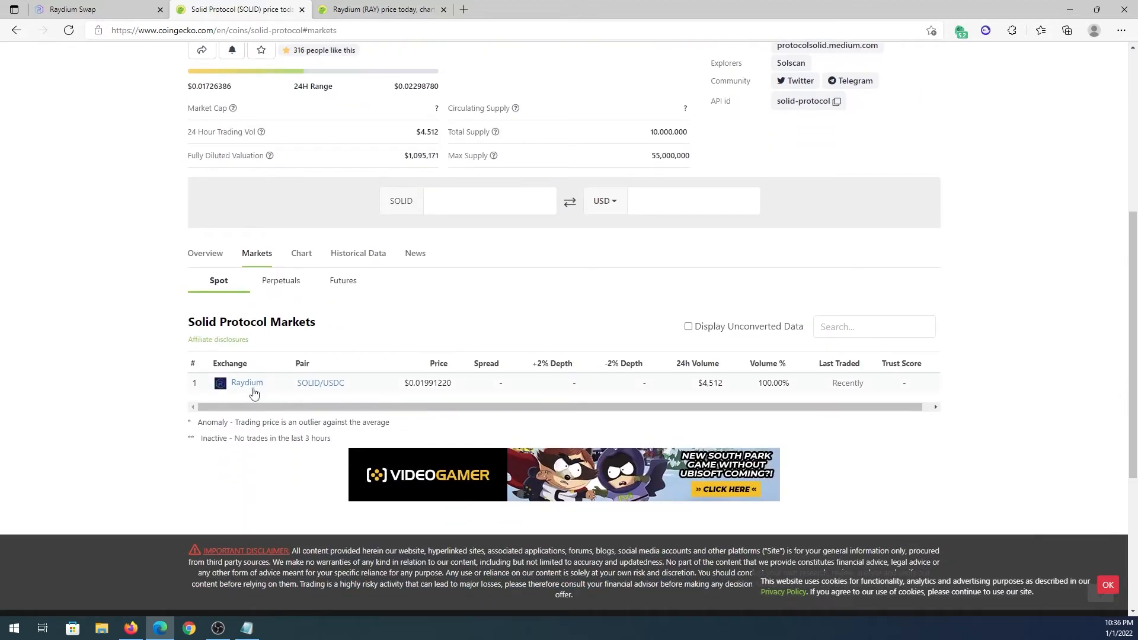
mouse_move(334, 392)
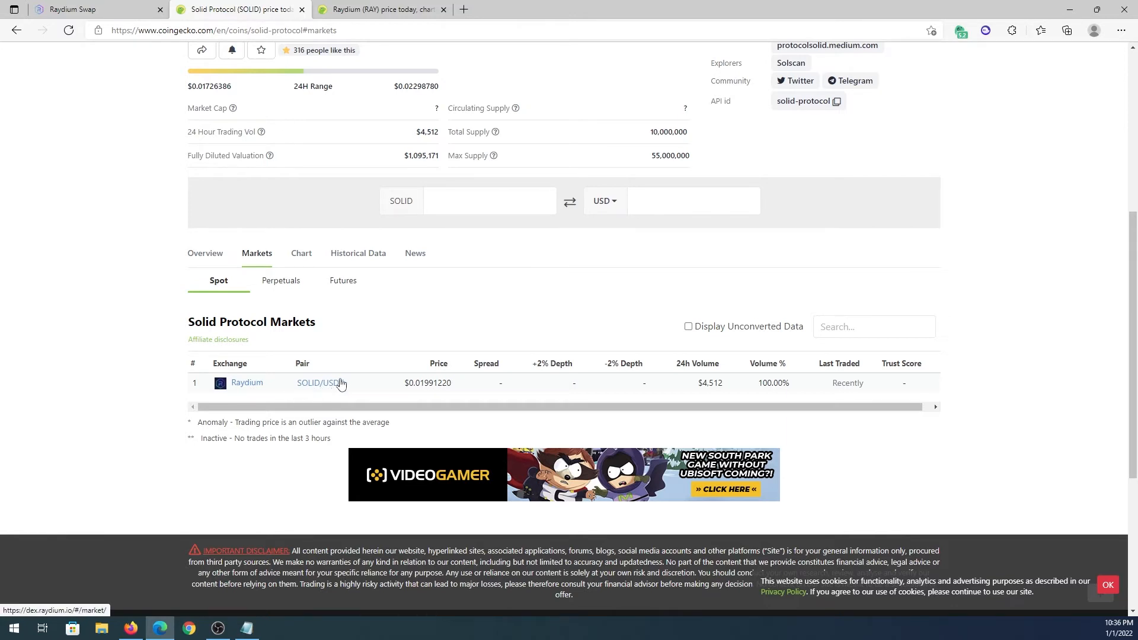
mouse_move(428, 358)
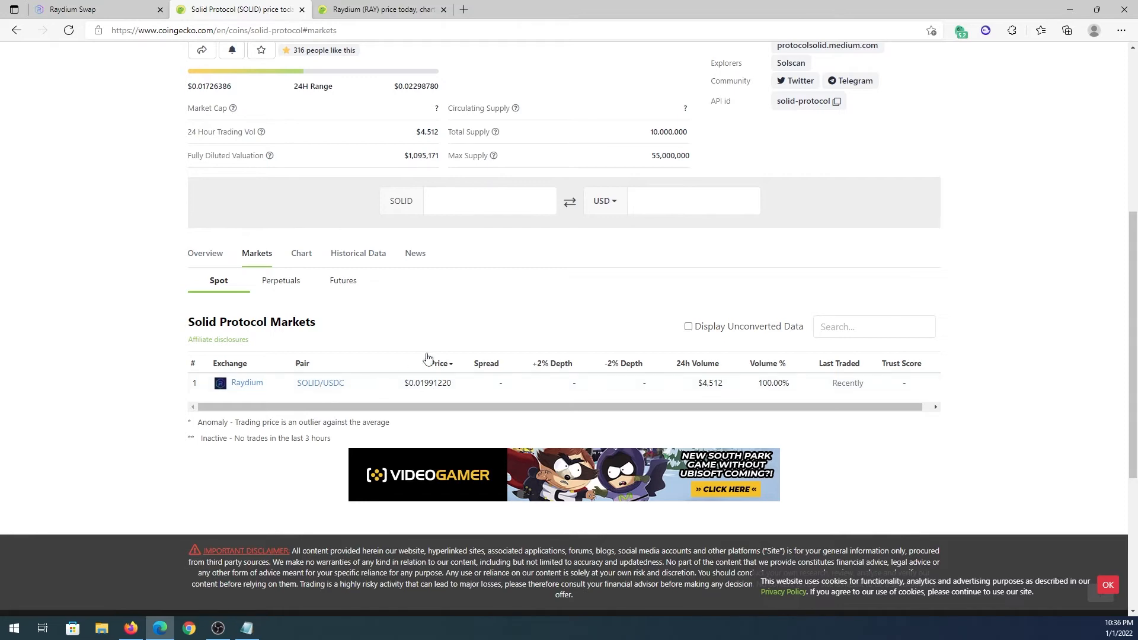
left_click(379, 9)
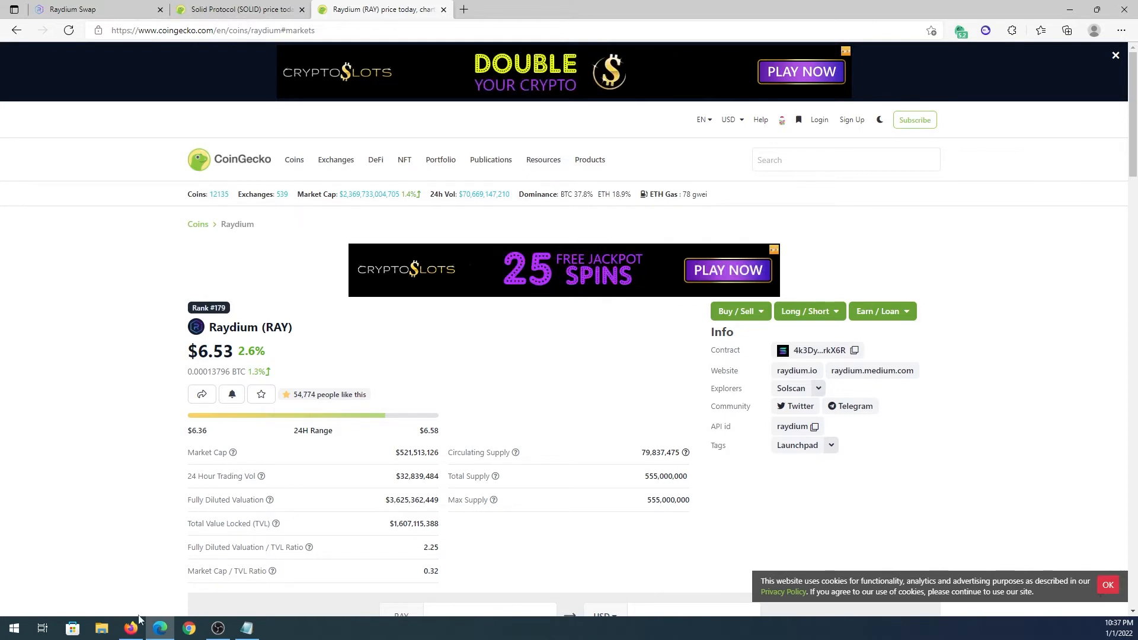
- Switch to the browser holding Coinbase to view the account assets
left_click(130, 629)
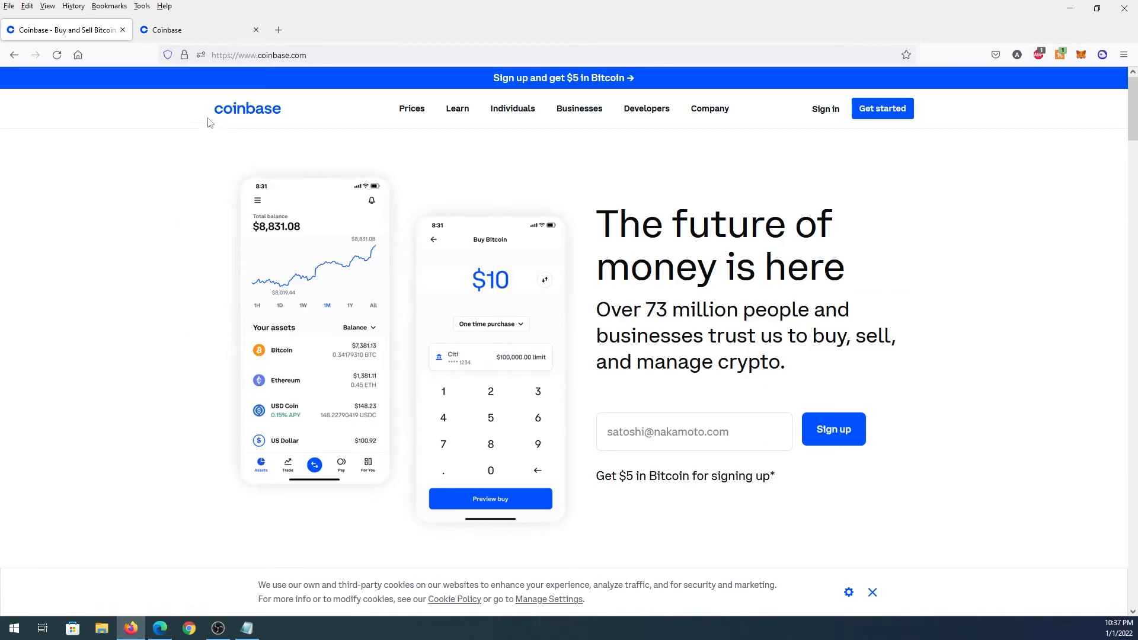
mouse_move(167, 188)
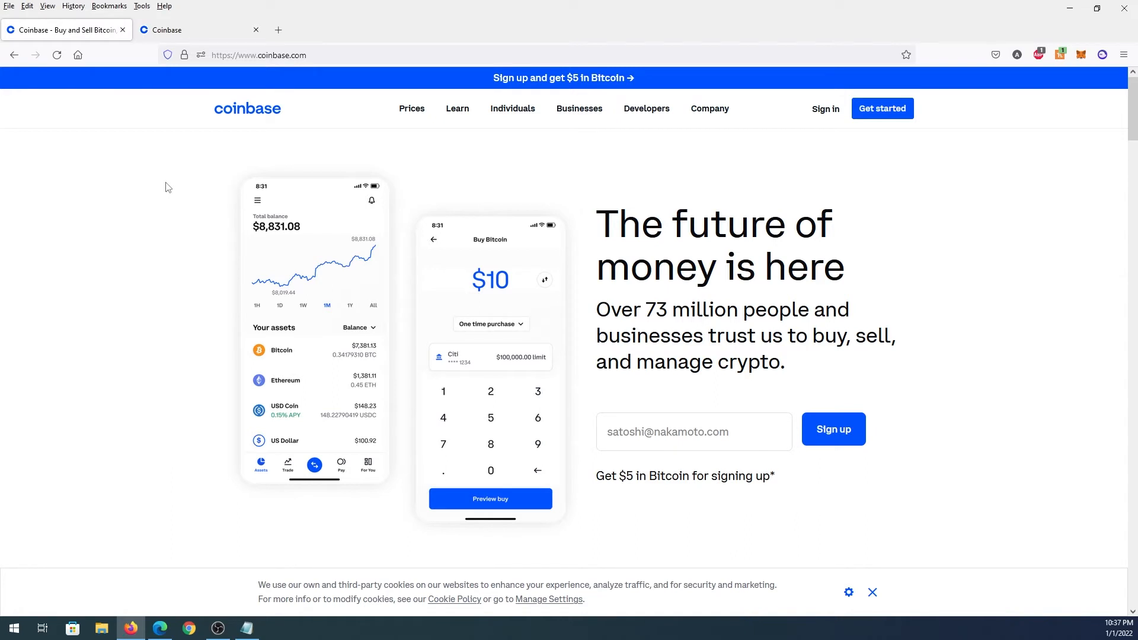
mouse_move(175, 185)
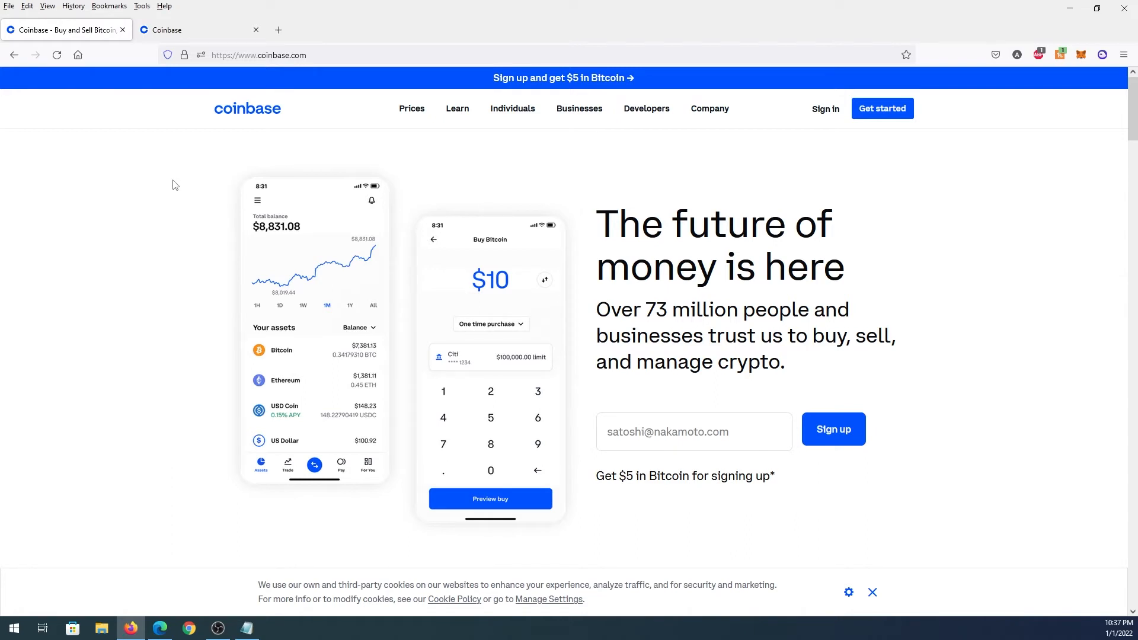
mouse_move(181, 187)
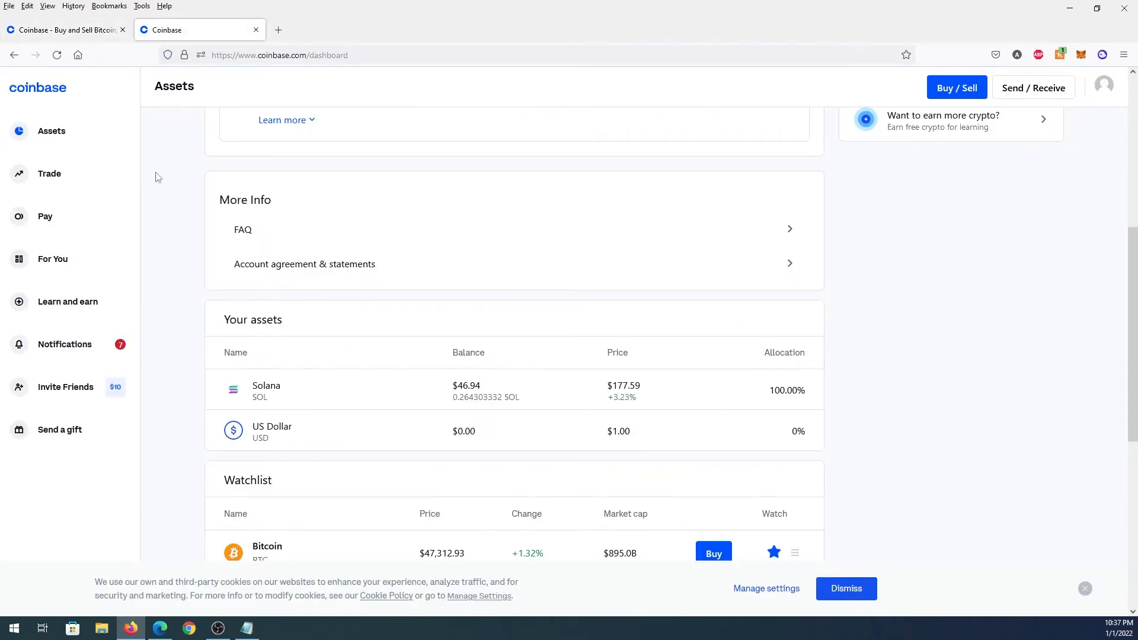
mouse_move(372, 402)
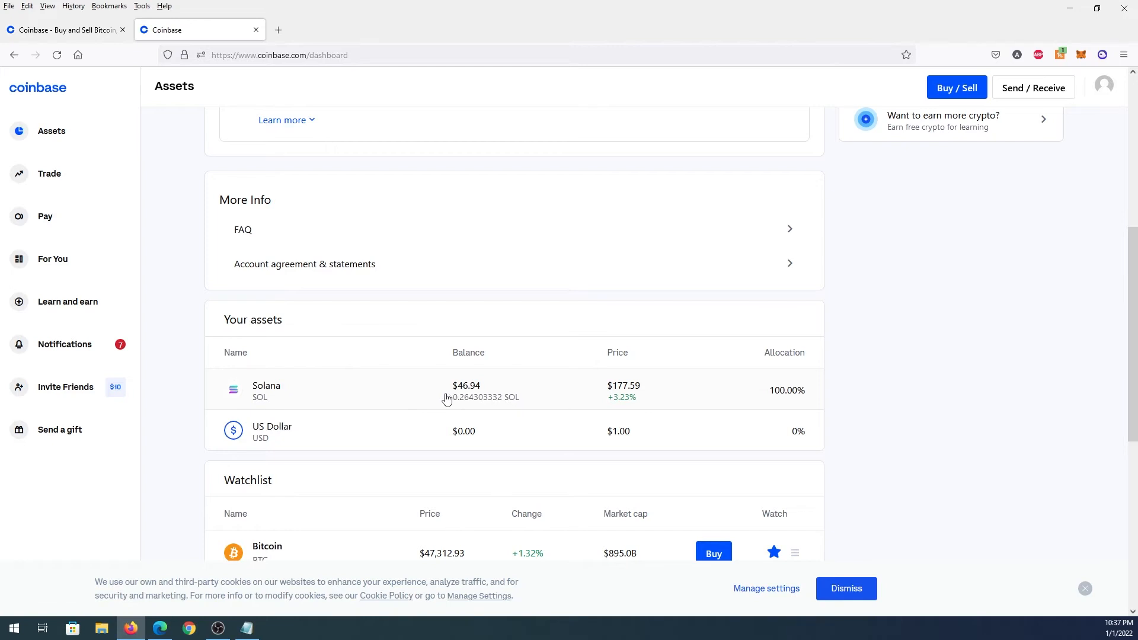
mouse_move(441, 397)
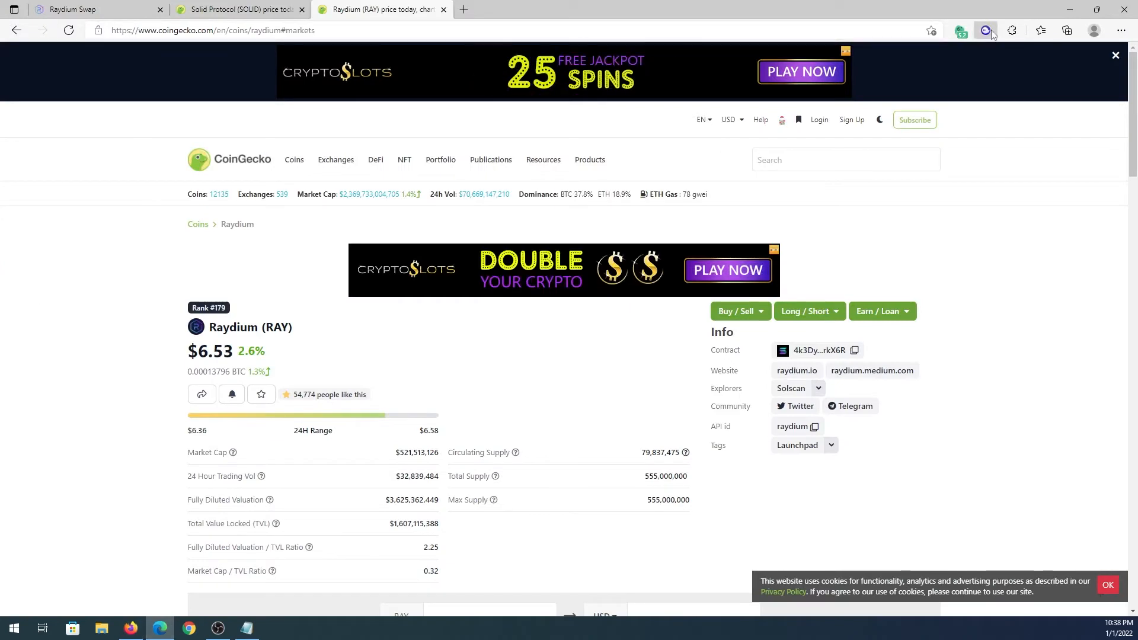
- Search 'sol' in Phantom's deposit picker and copy Wallet 1's SOL deposit address
left_click(985, 31)
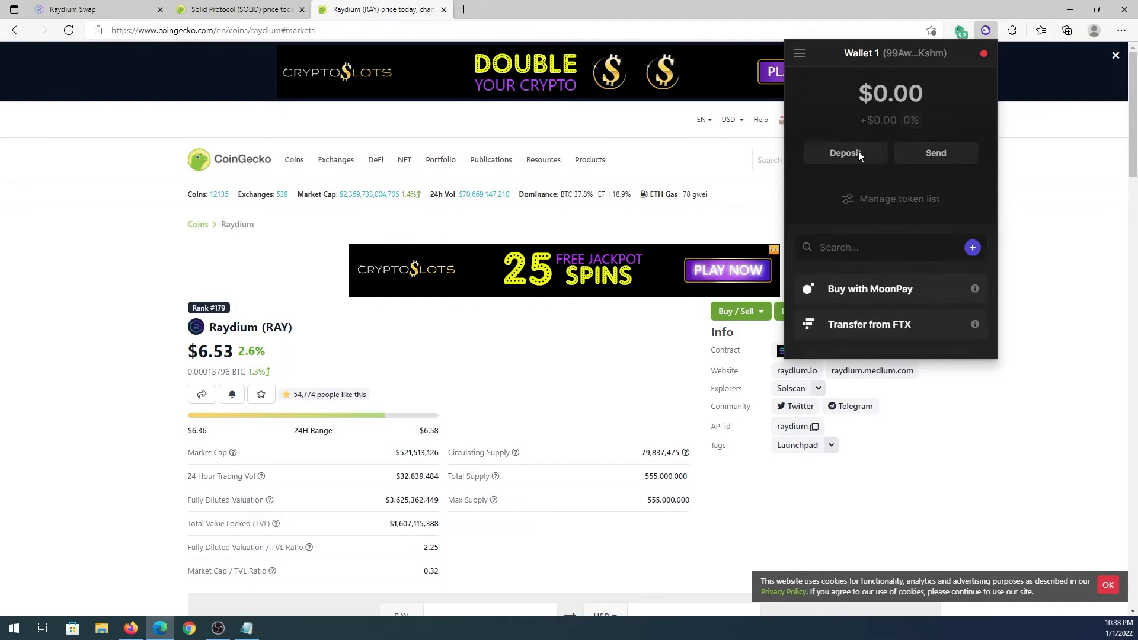
type("s")
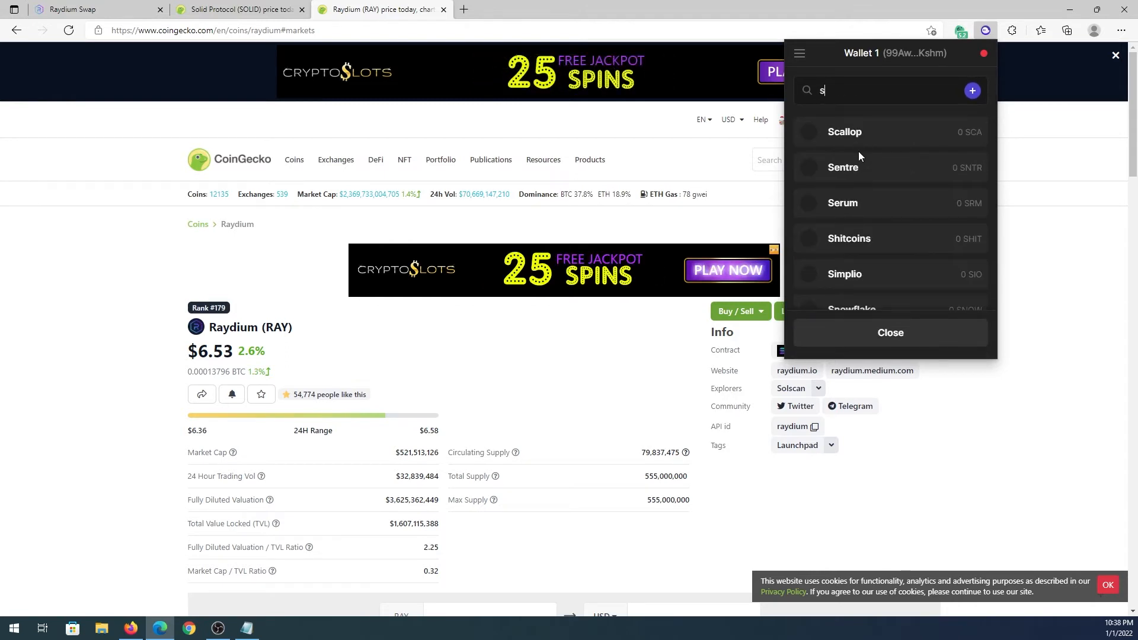
type("ol")
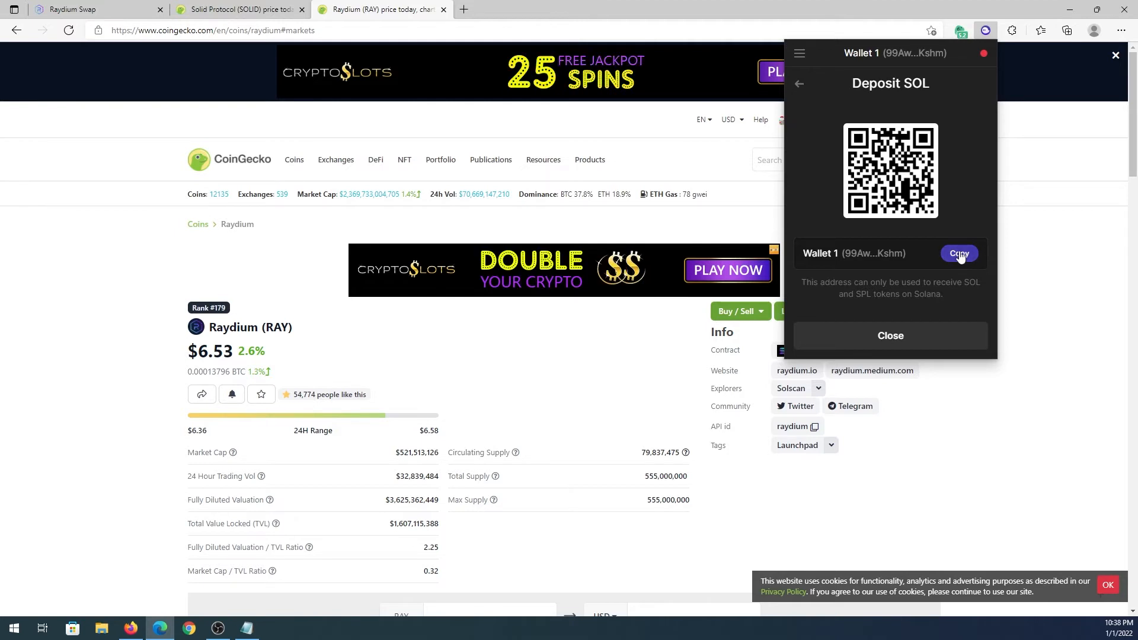
left_click(958, 254)
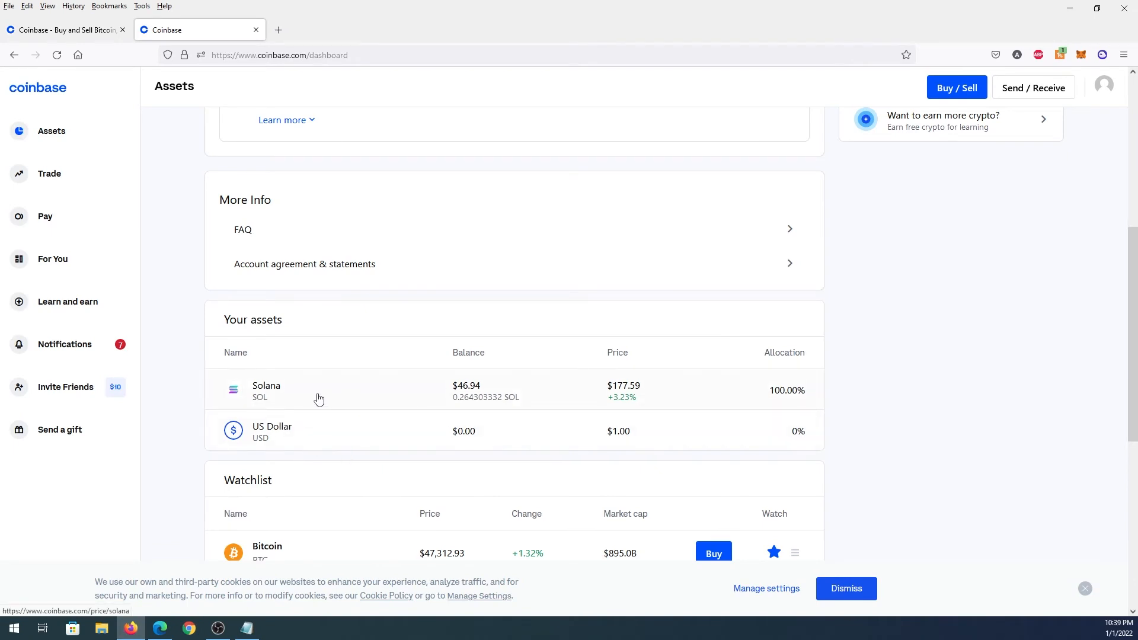
mouse_move(445, 399)
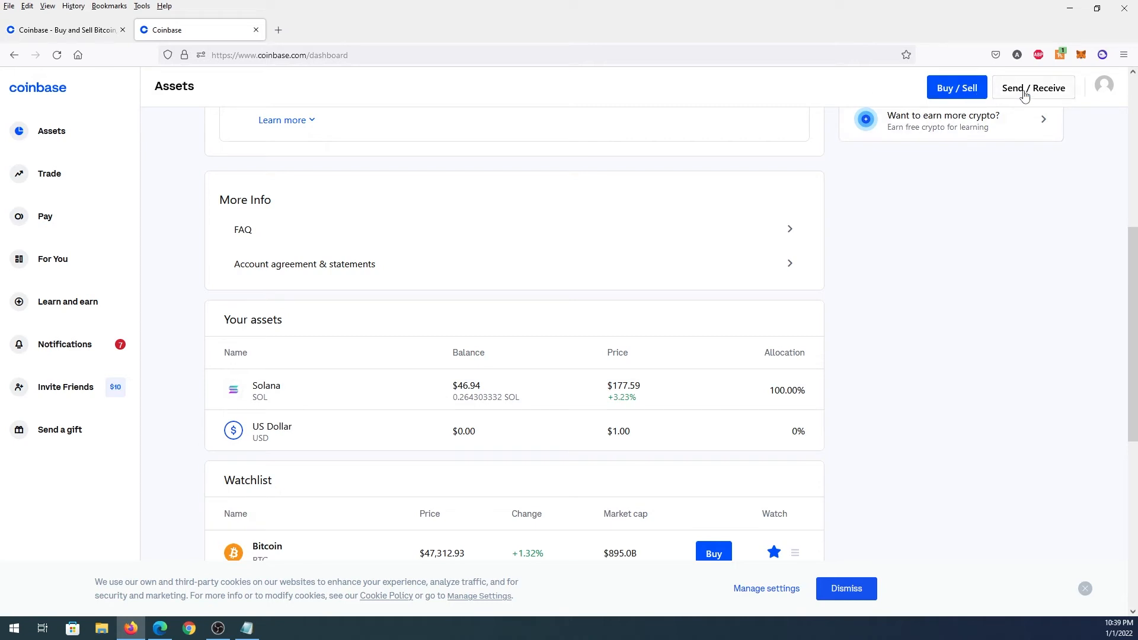
- Address a Coinbase send of the whole $47.01 SOL balance to the Phantom address and continue to review
left_click(1032, 87)
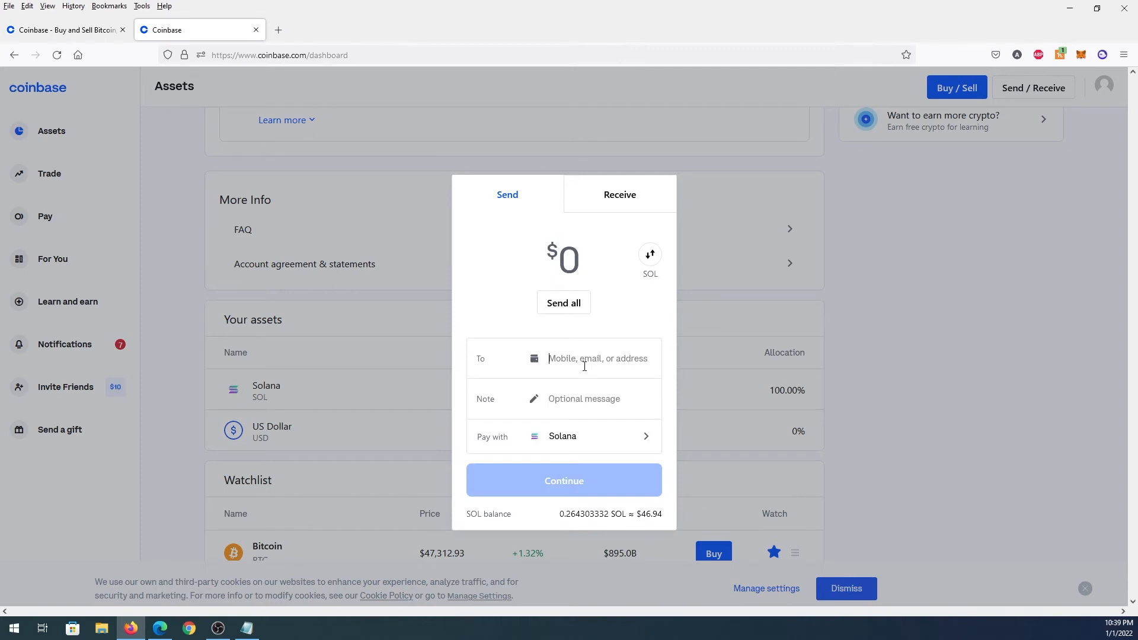
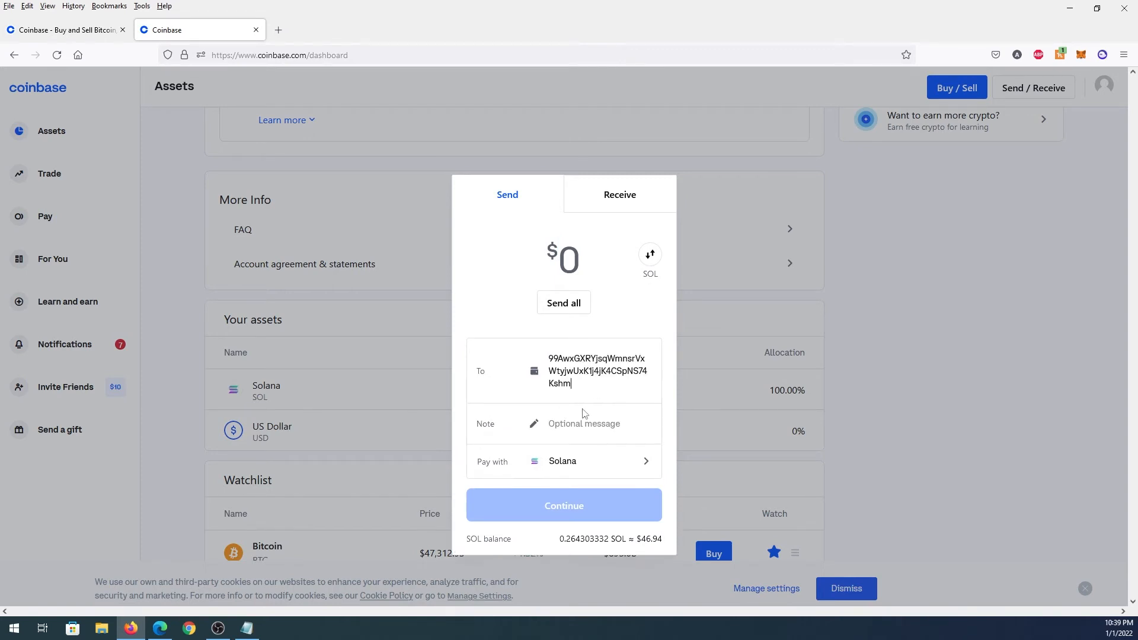
left_click(563, 303)
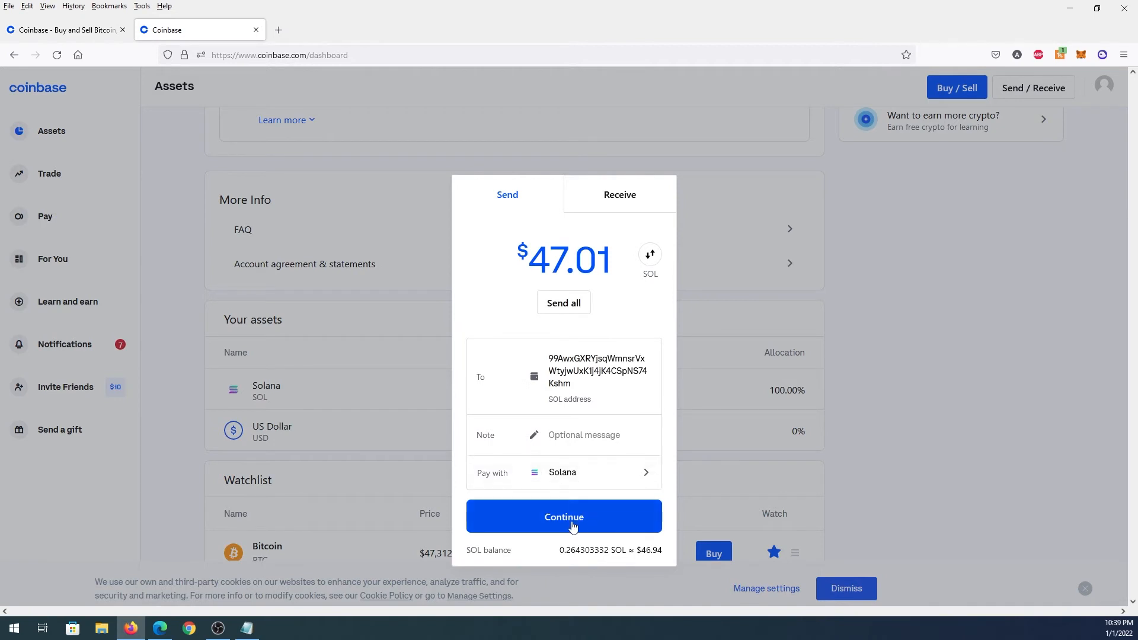
left_click(563, 515)
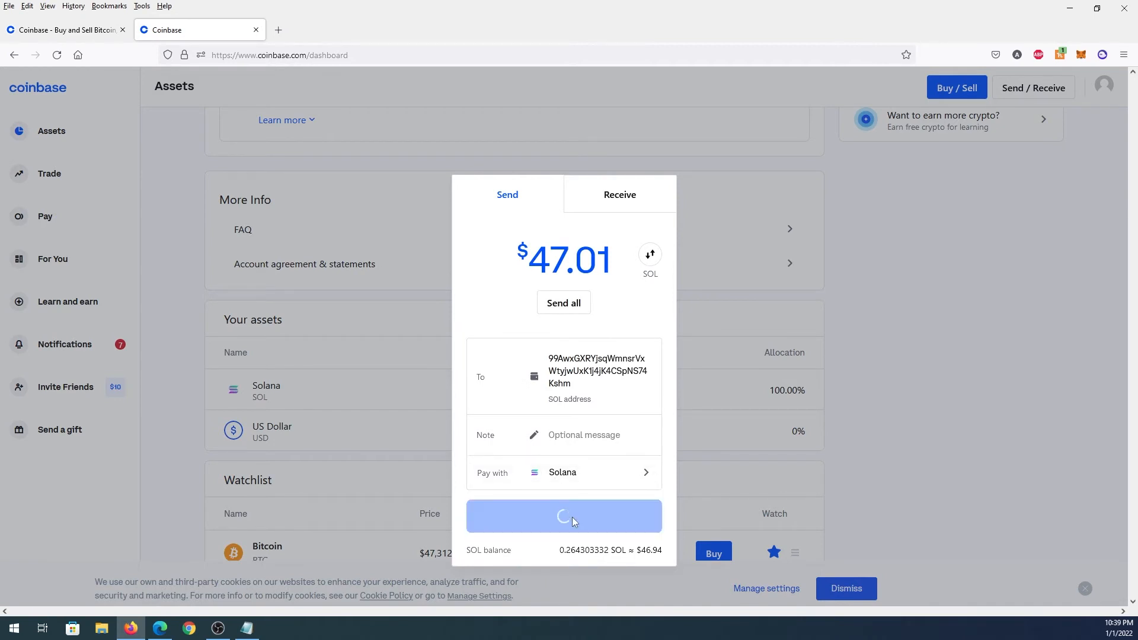
- Send the full 0.264298332 SOL to Phantom despite the irreversible warning and close the confirmation
left_click(564, 516)
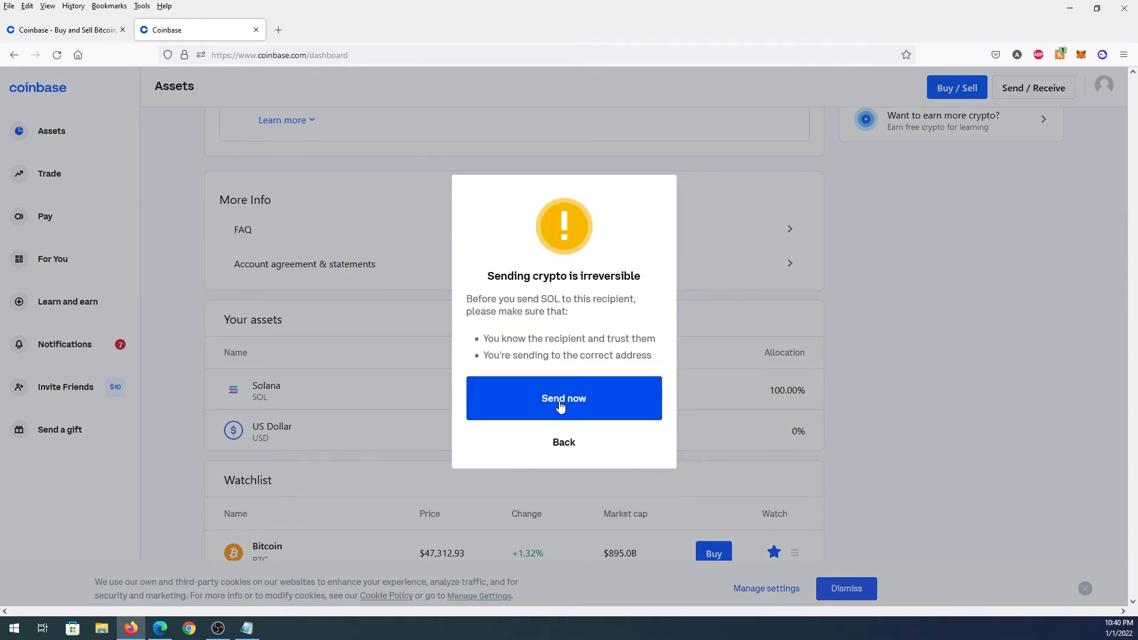
left_click(563, 399)
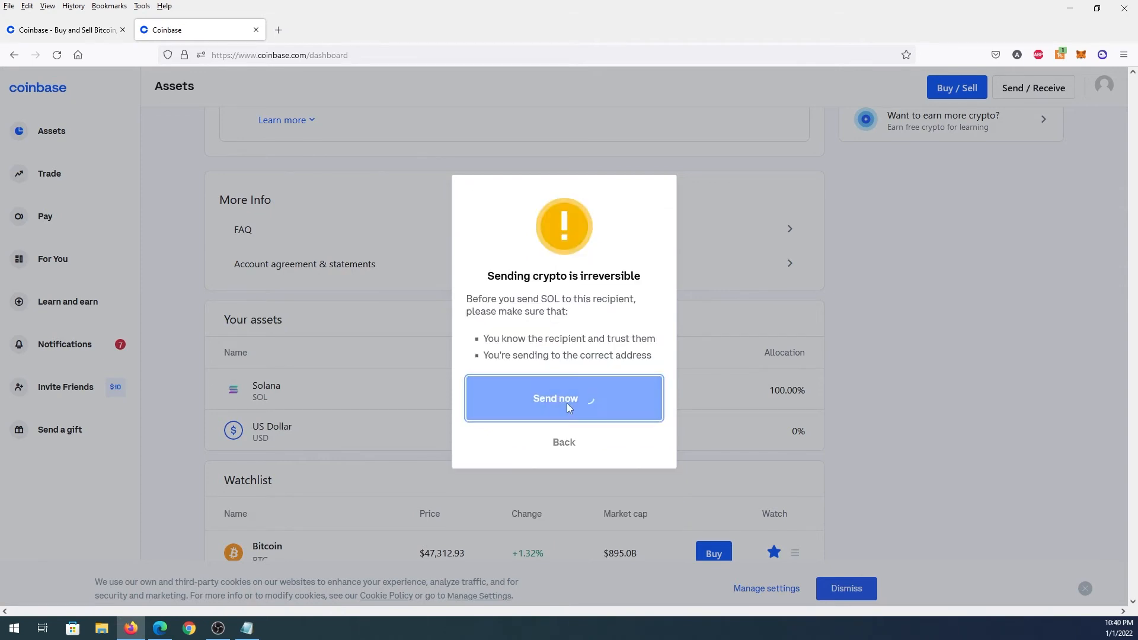
left_click(563, 398)
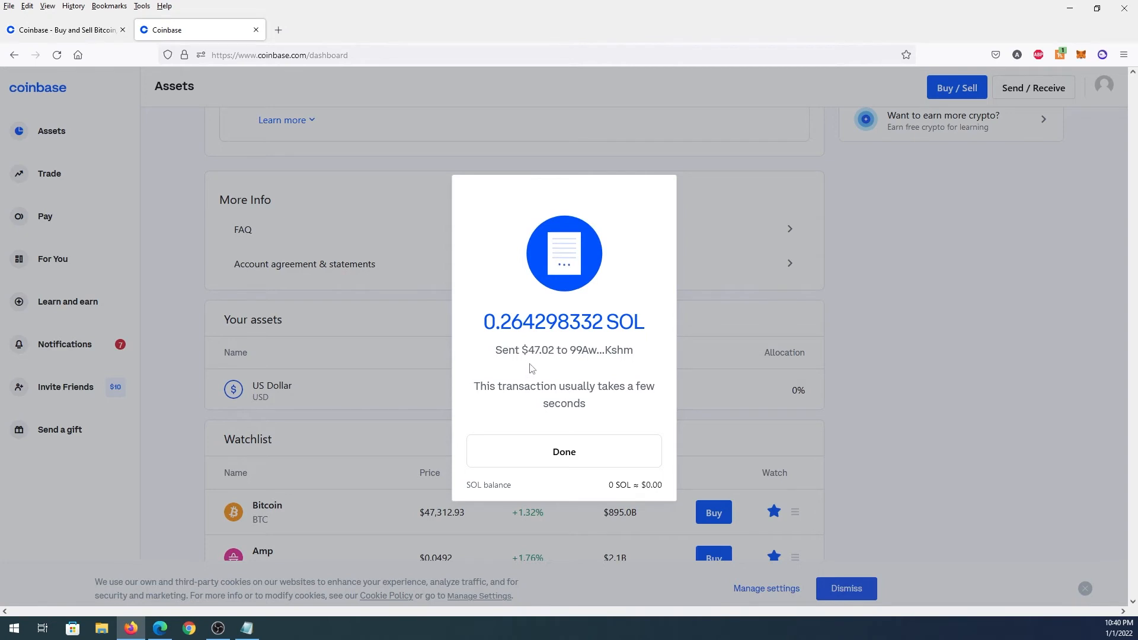
mouse_move(536, 389)
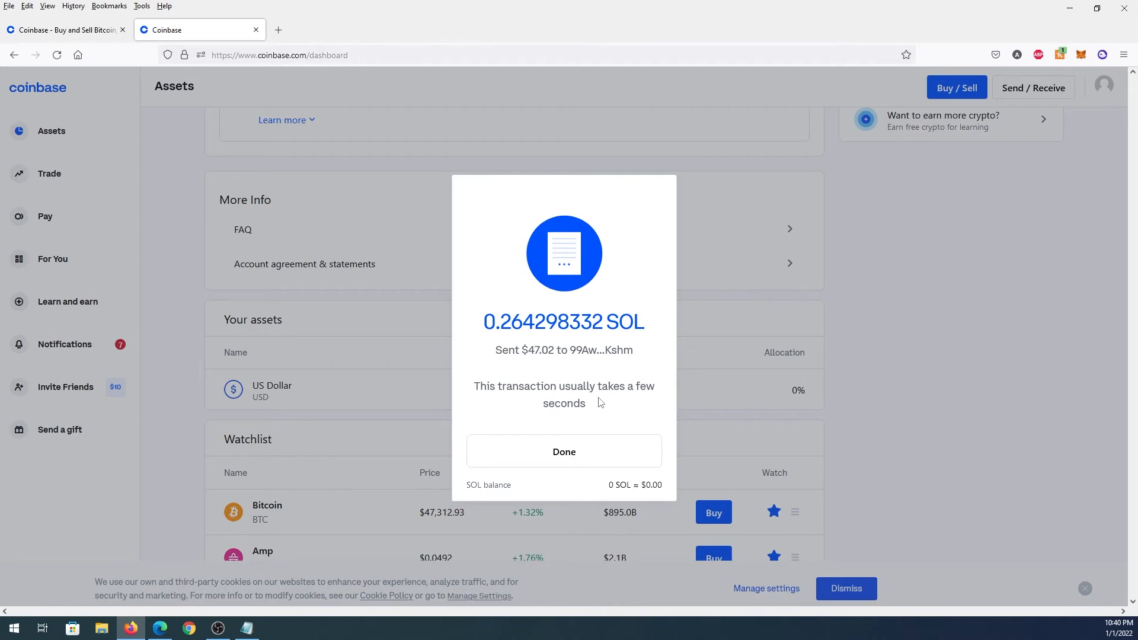
left_click(565, 452)
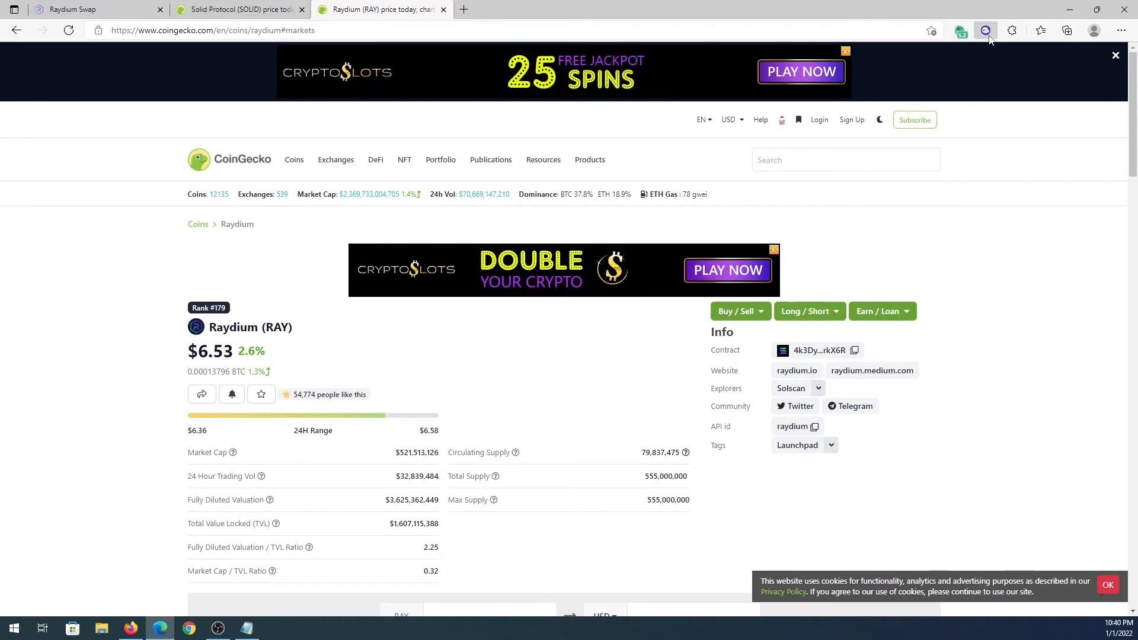
- Check Phantom shows the arrived 0.2643 SOL ($47.01), then return to the Raydium Swap tab
left_click(985, 31)
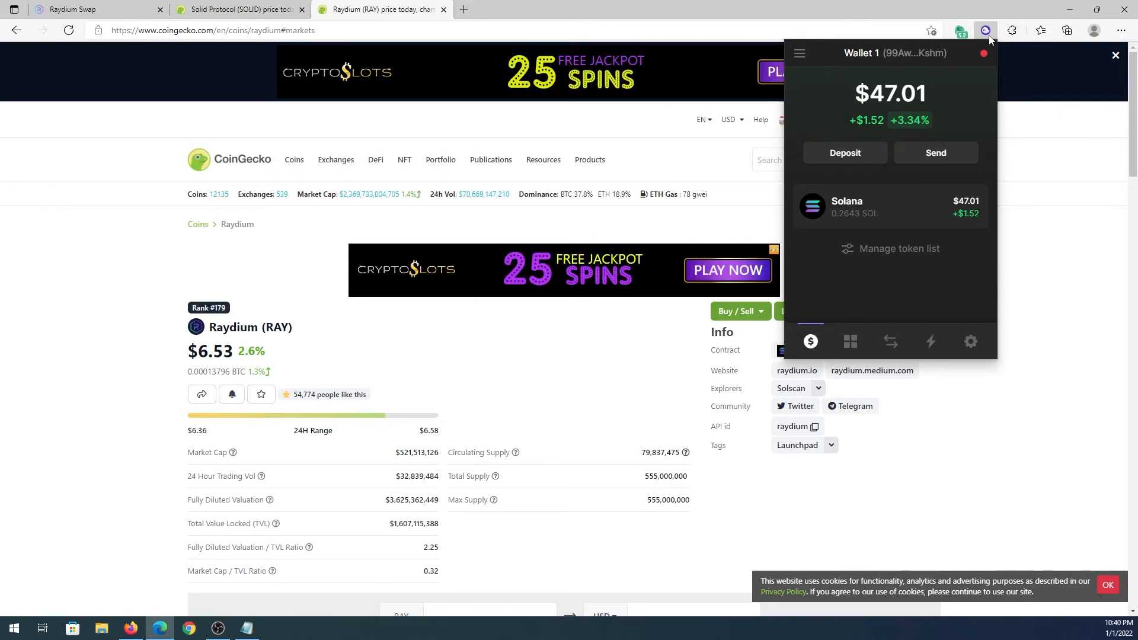
left_click(87, 9)
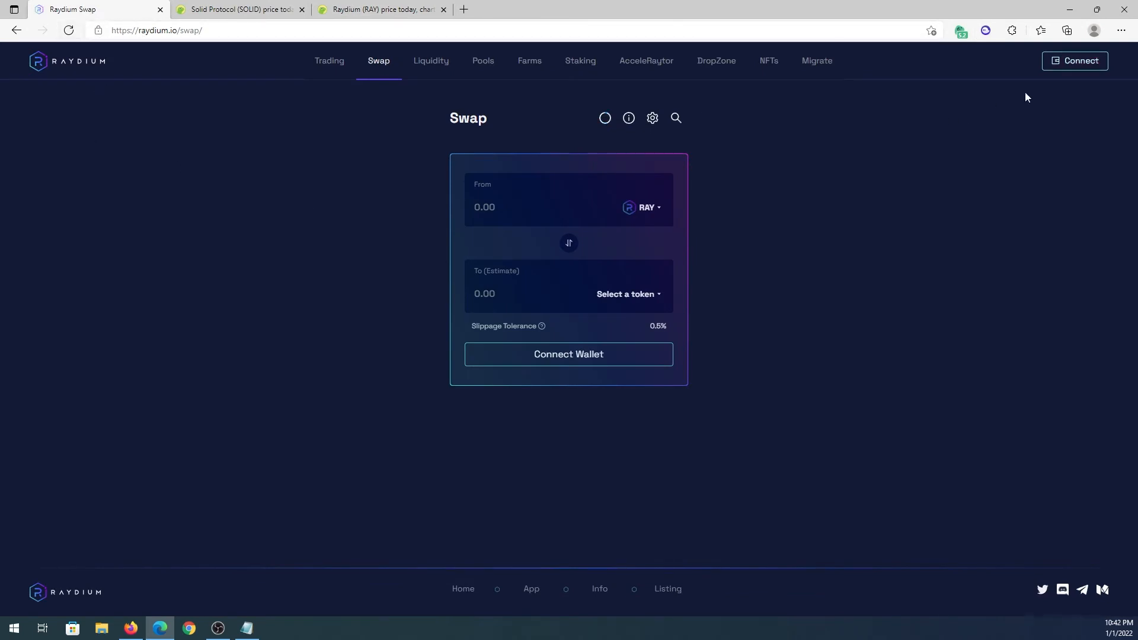
- Connect Phantom's Wallet 1 to Raydium, approving the connection in the Phantom popup
left_click(568, 355)
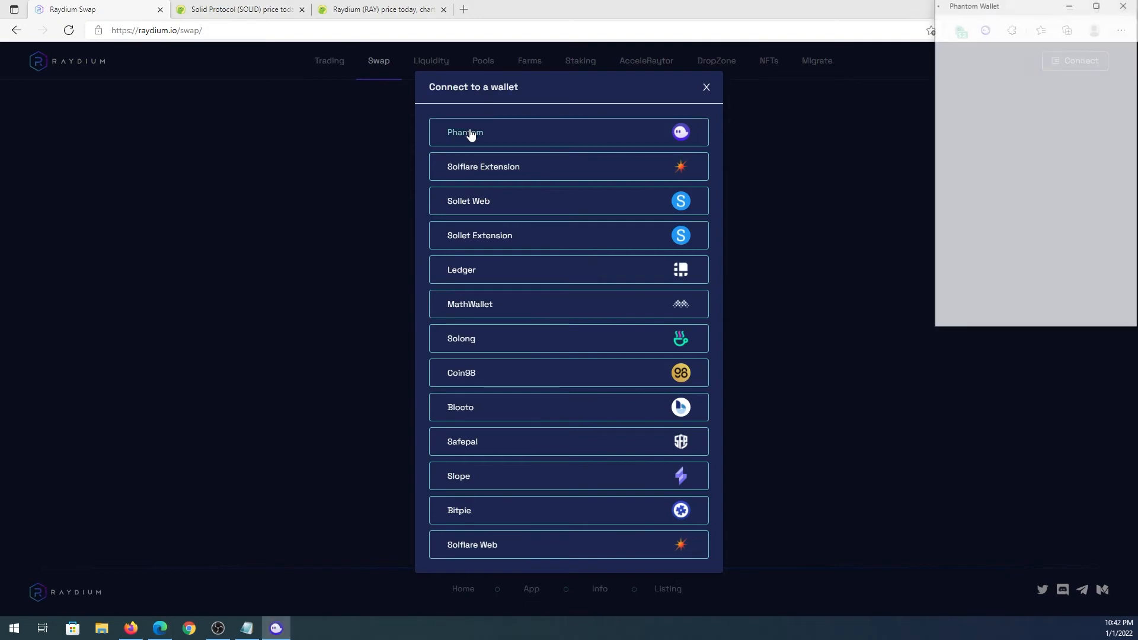
left_click(465, 132)
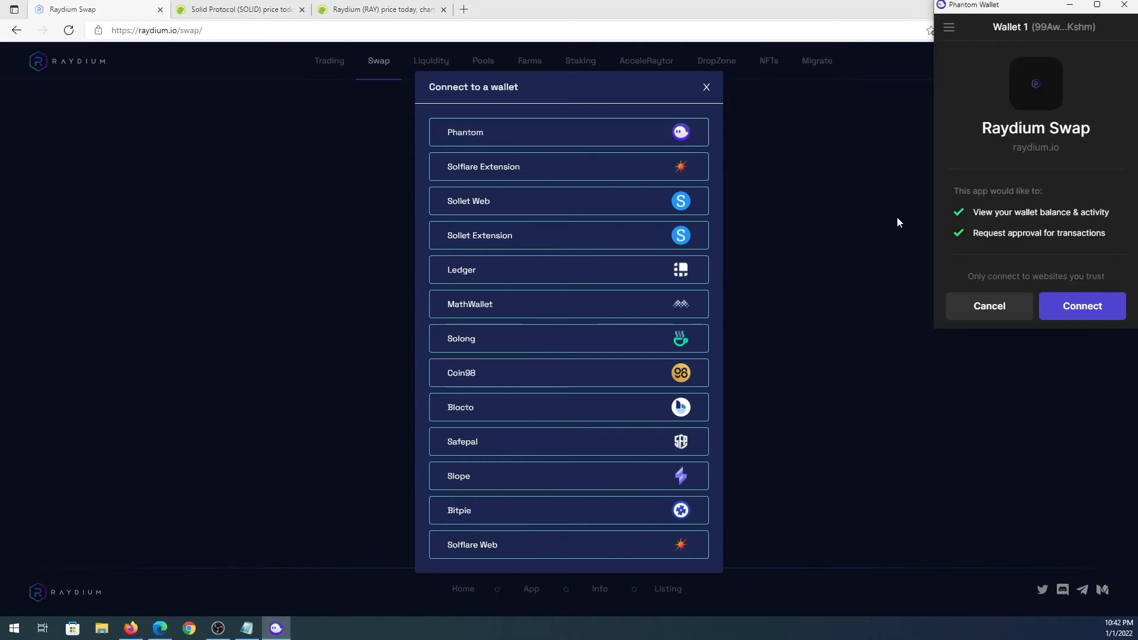
mouse_move(1082, 305)
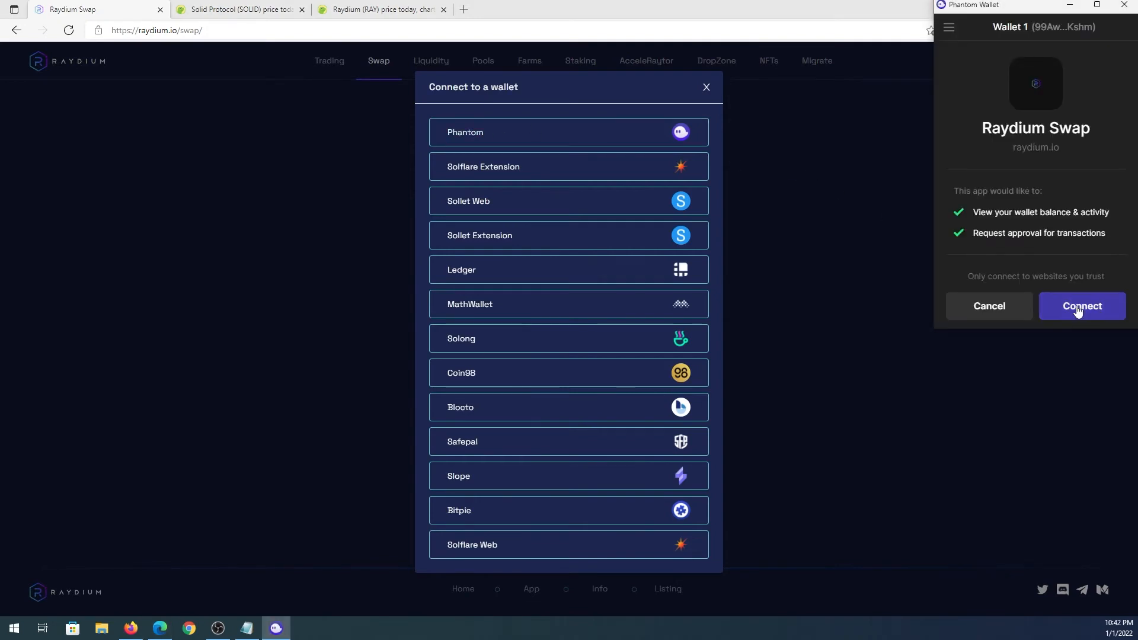
left_click(1081, 306)
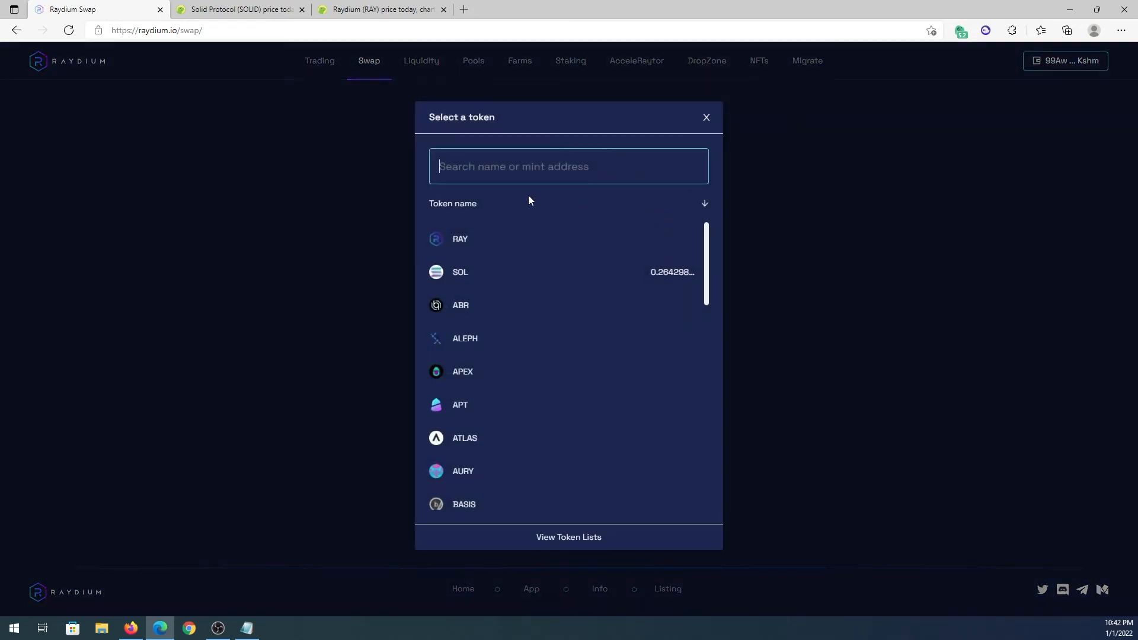
mouse_move(465, 277)
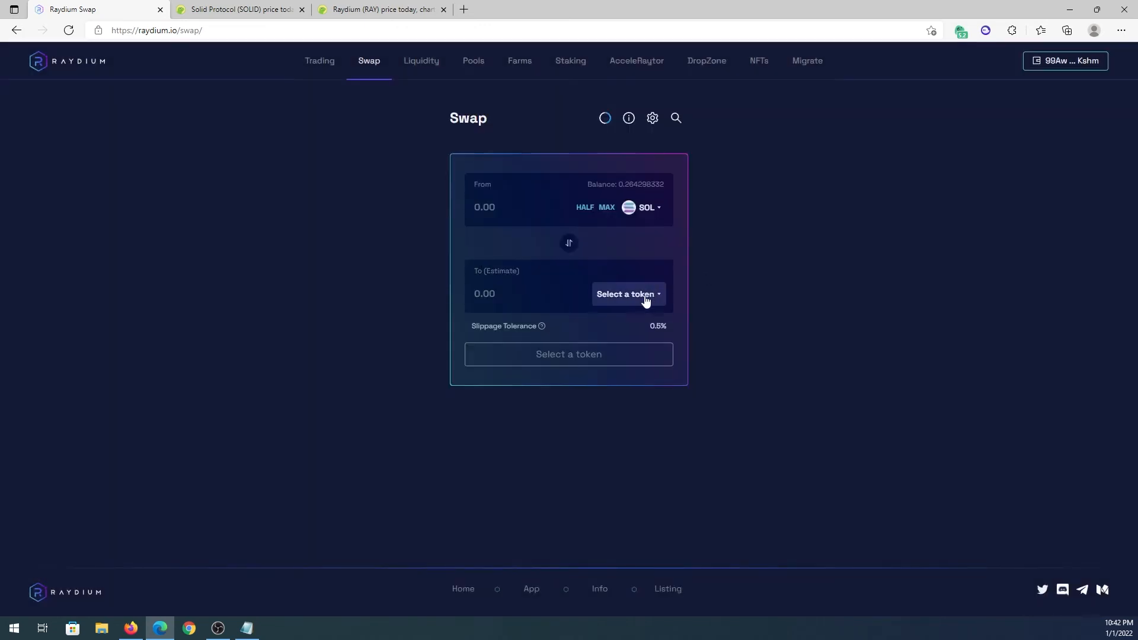
mouse_move(657, 299)
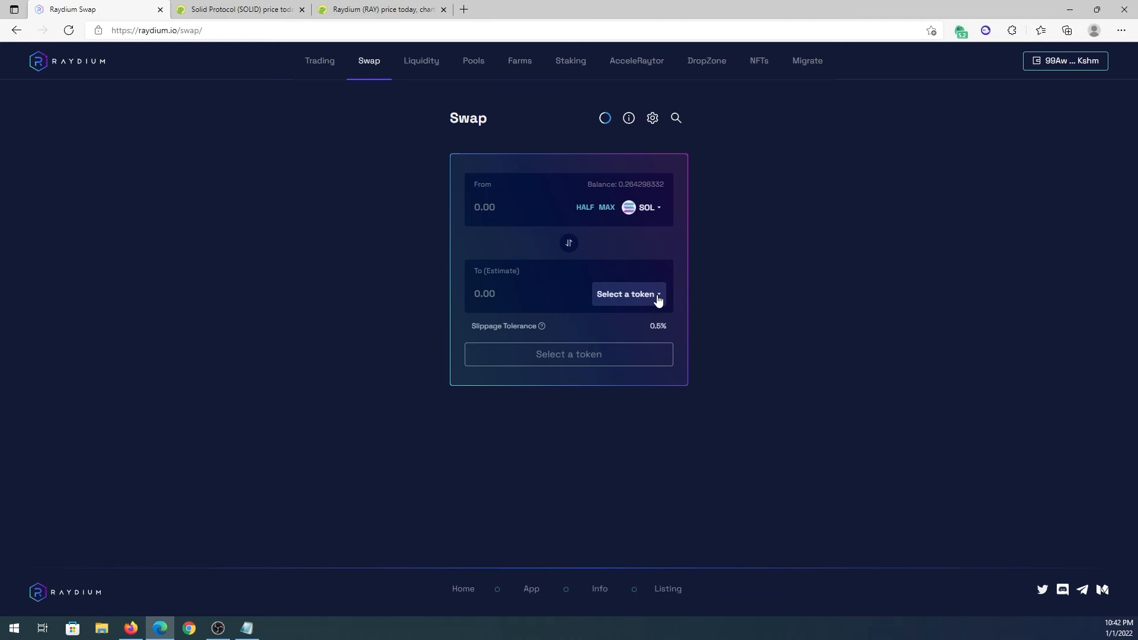
- Choose RAY as the destination token so the swap pairs SOL to RAY
left_click(626, 294)
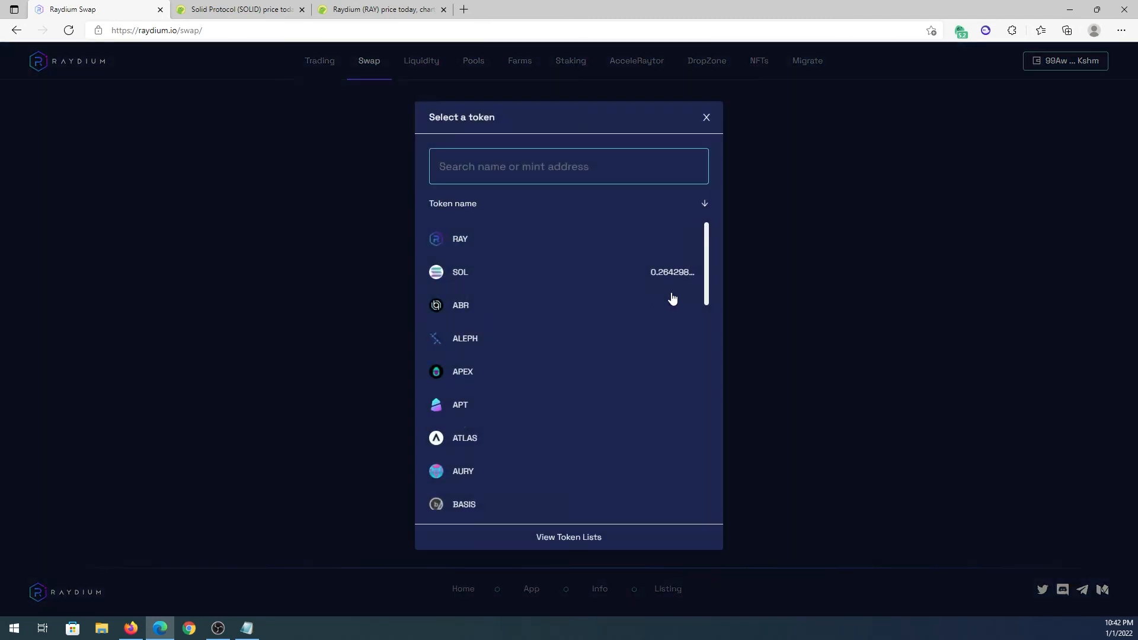
mouse_move(461, 246)
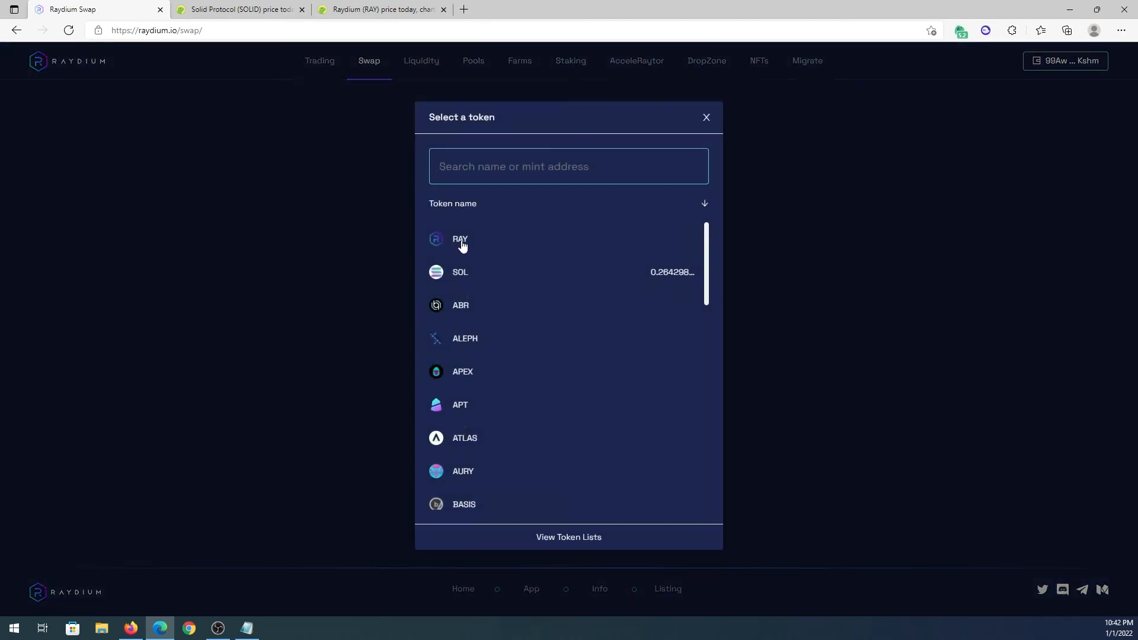
left_click(460, 238)
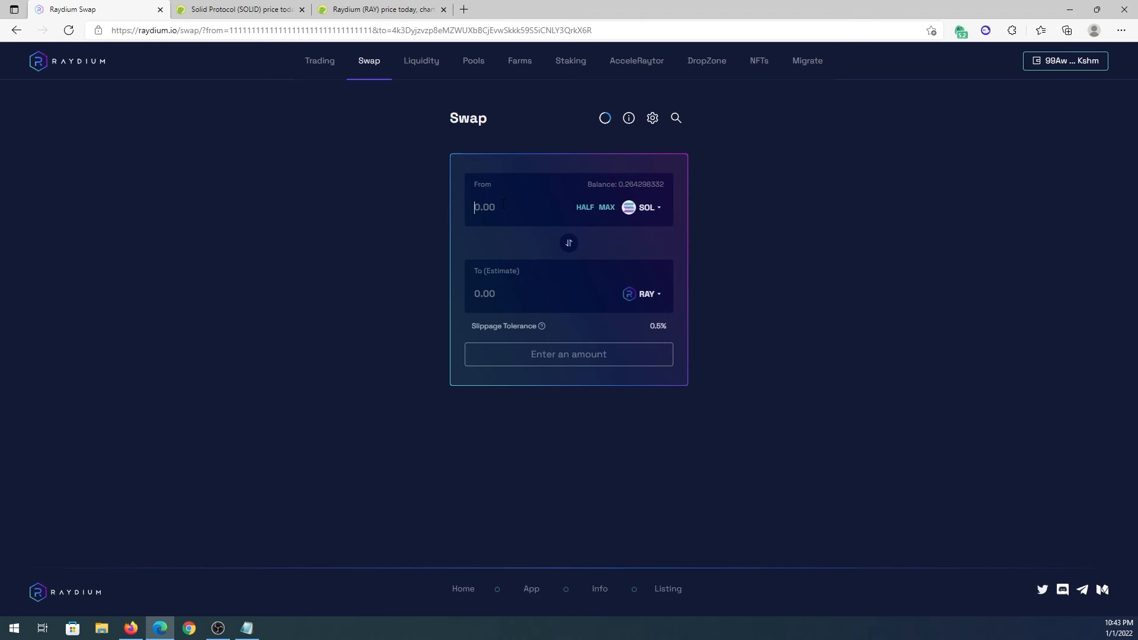
- Swap .05 SOL for about 1.356634 RAY and approve the transaction in Phantom
type(".05")
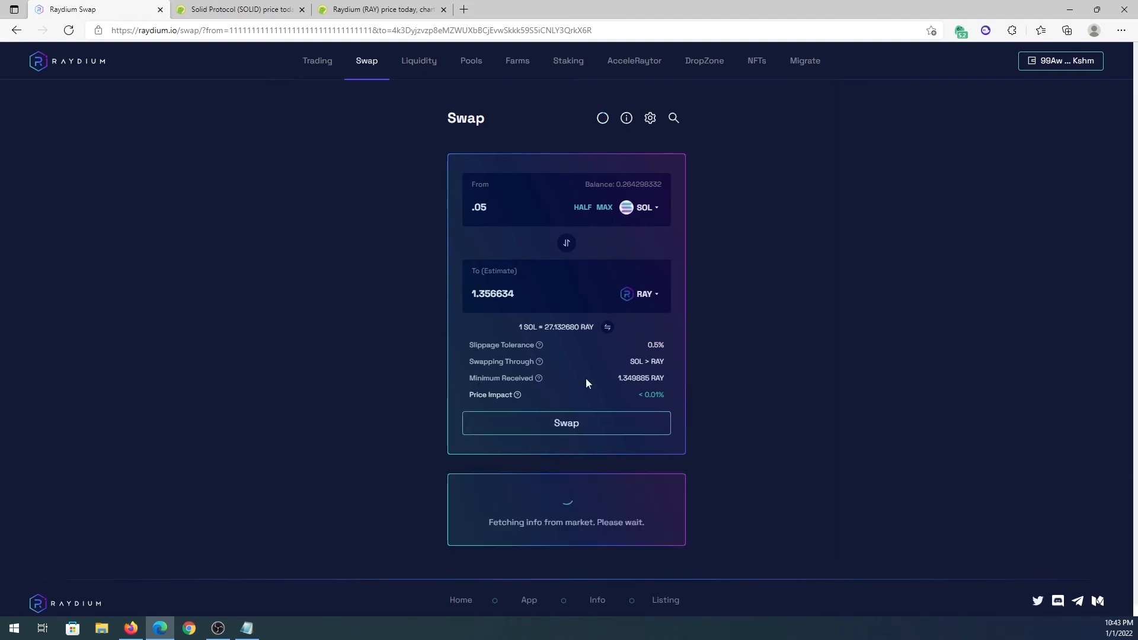
mouse_move(594, 403)
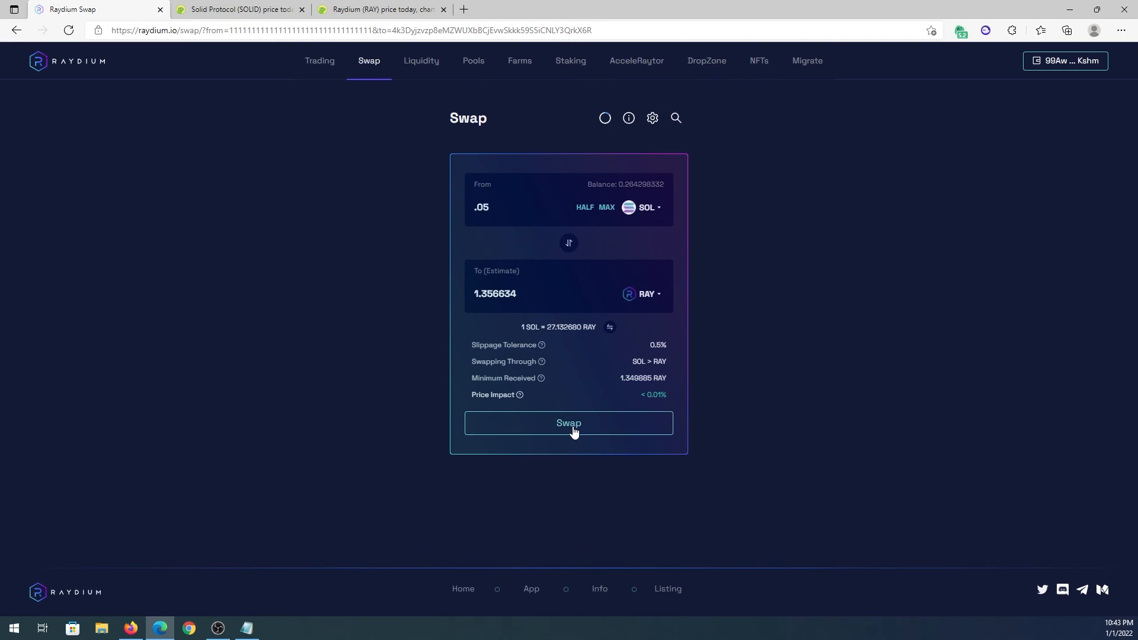
left_click(568, 422)
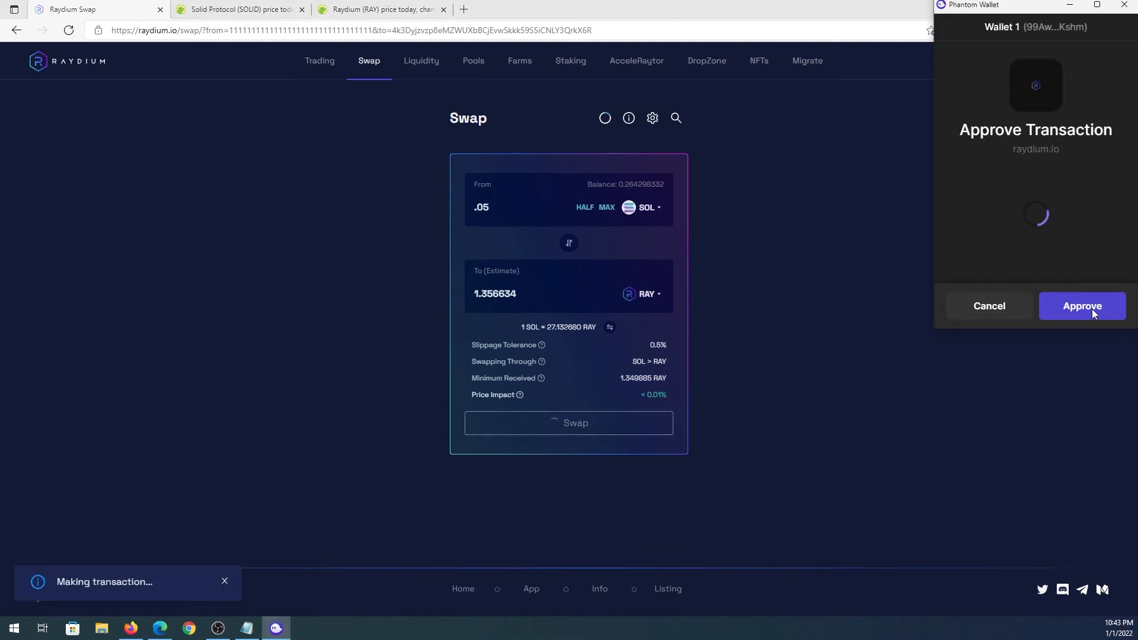
left_click(1081, 306)
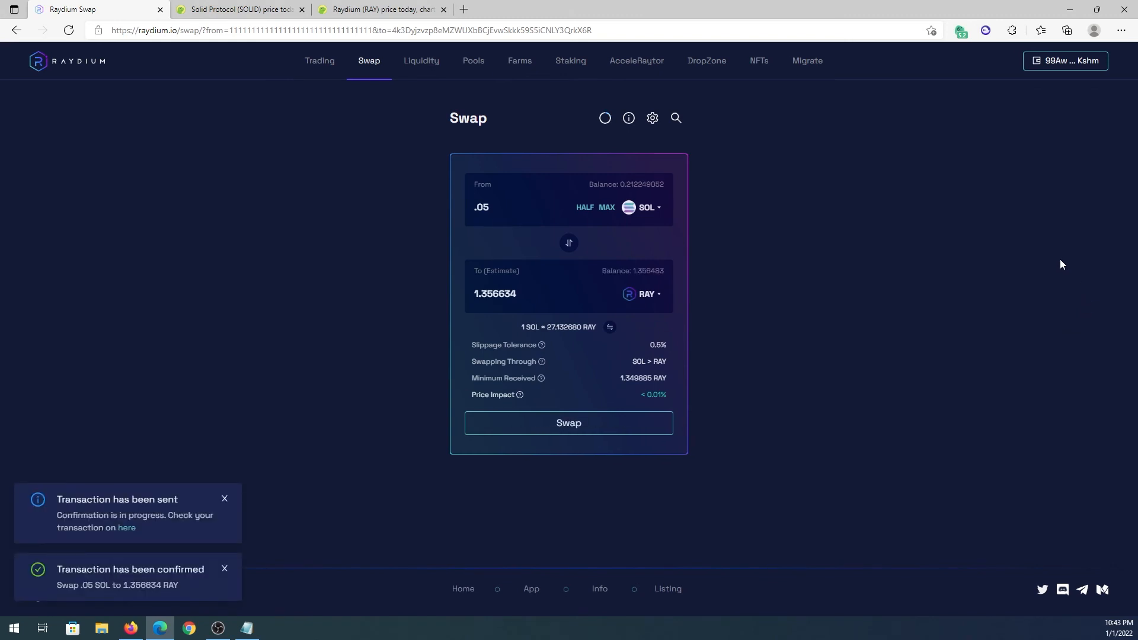
mouse_move(985, 31)
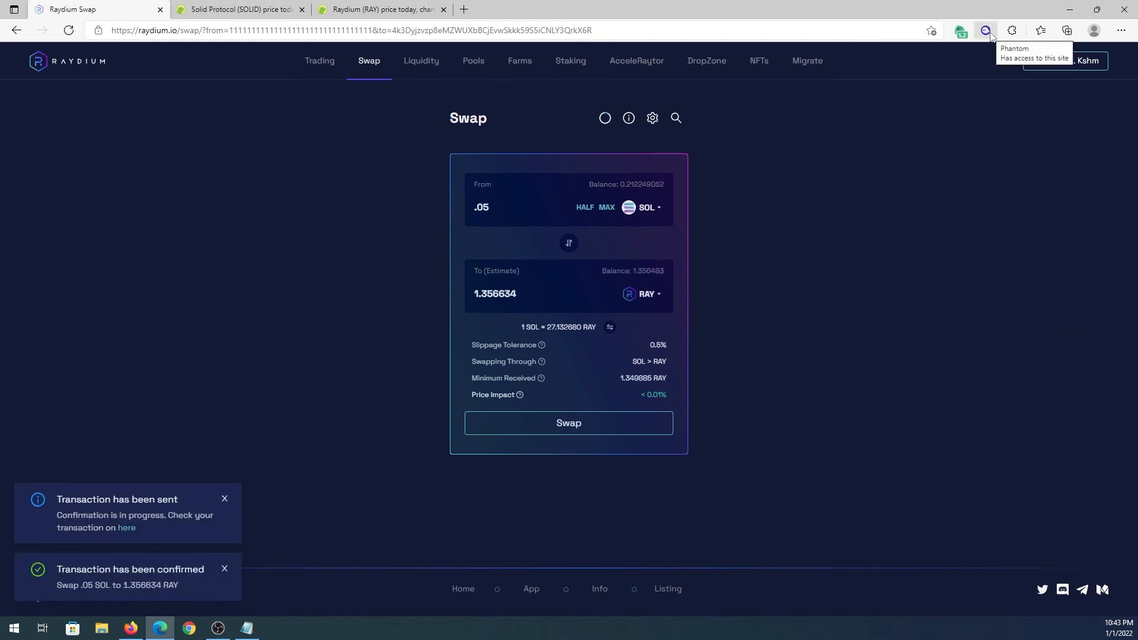
left_click(985, 31)
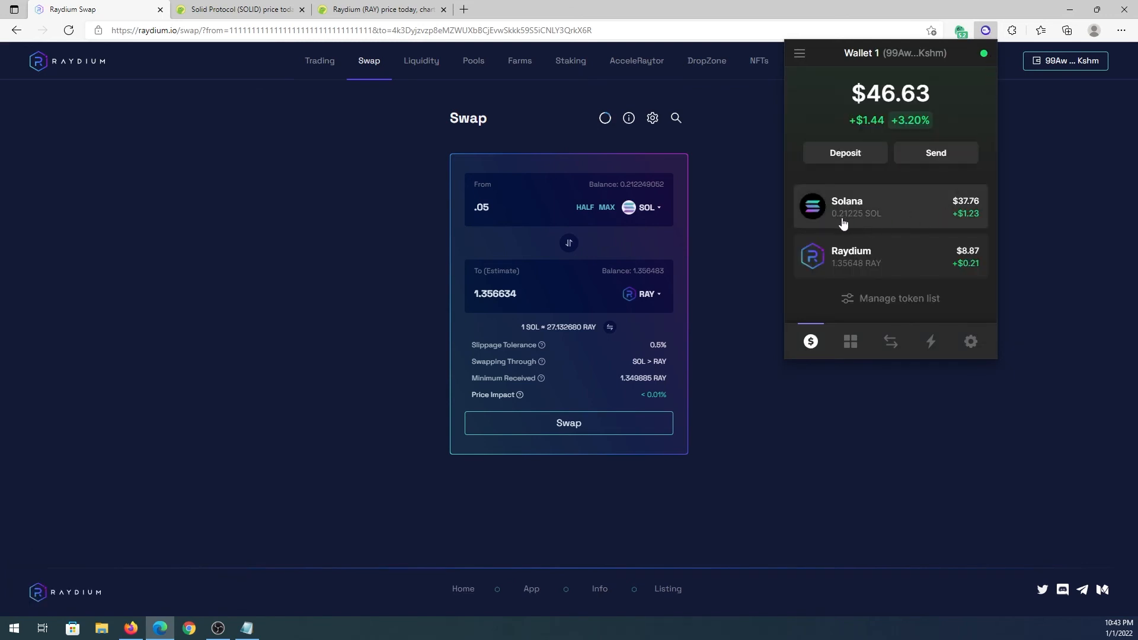
mouse_move(840, 272)
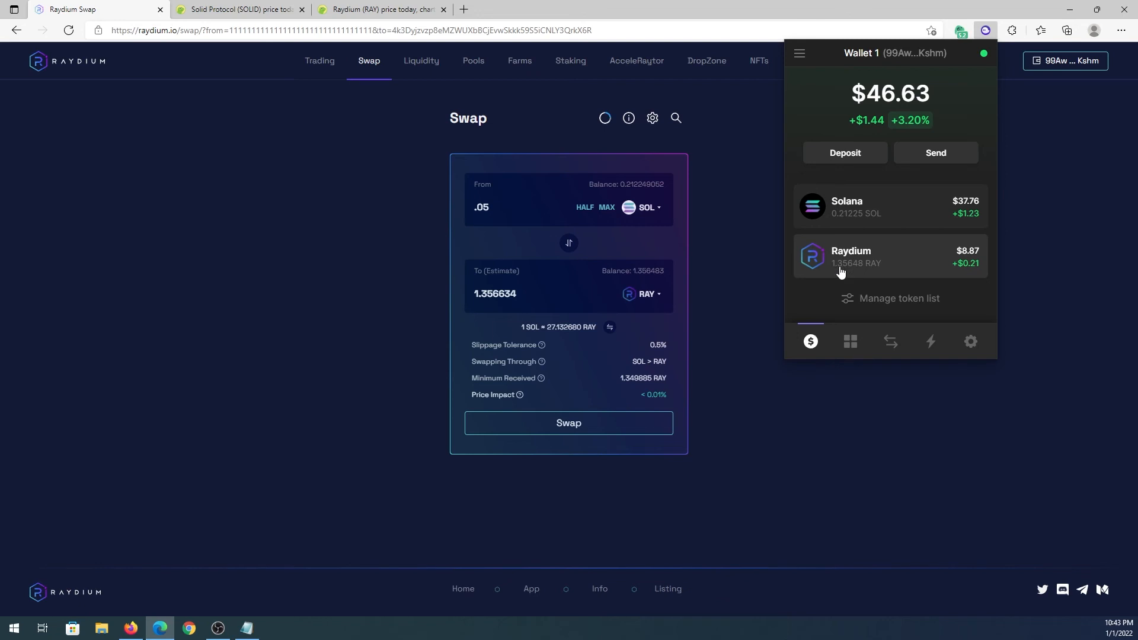
mouse_move(733, 244)
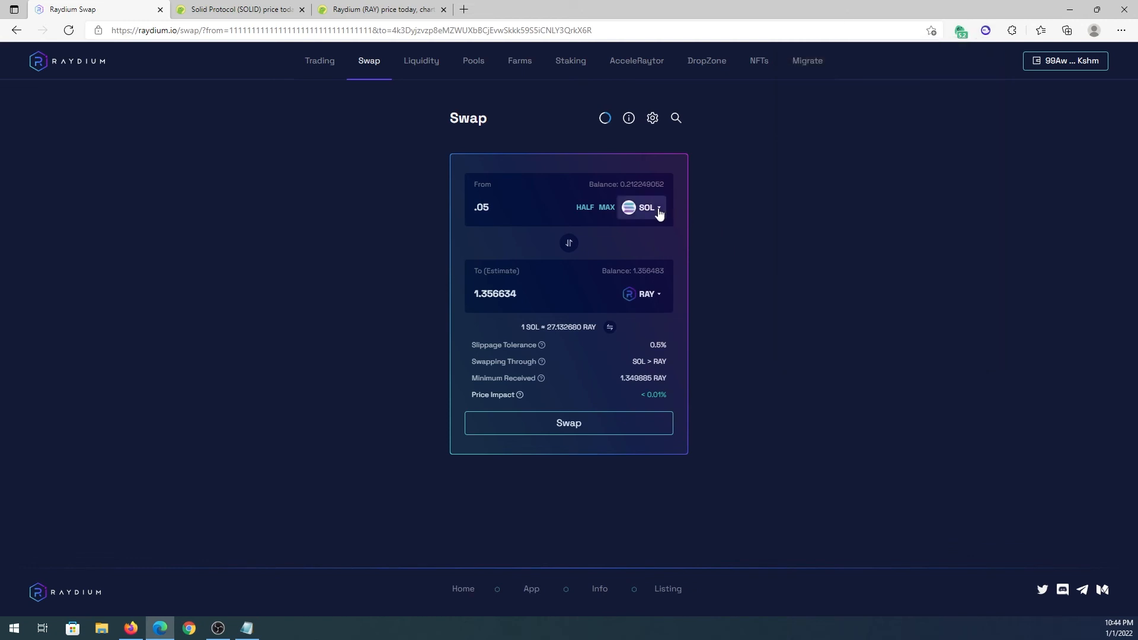
mouse_move(649, 268)
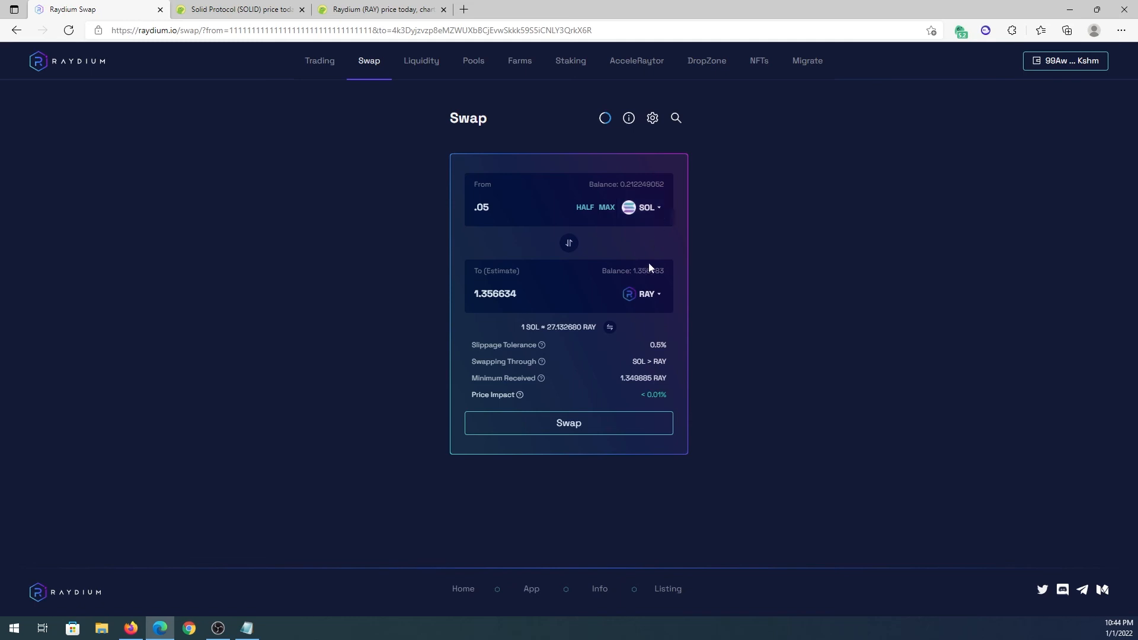
- Search 'usdc' and set USDC as the destination token instead of RAY
left_click(645, 293)
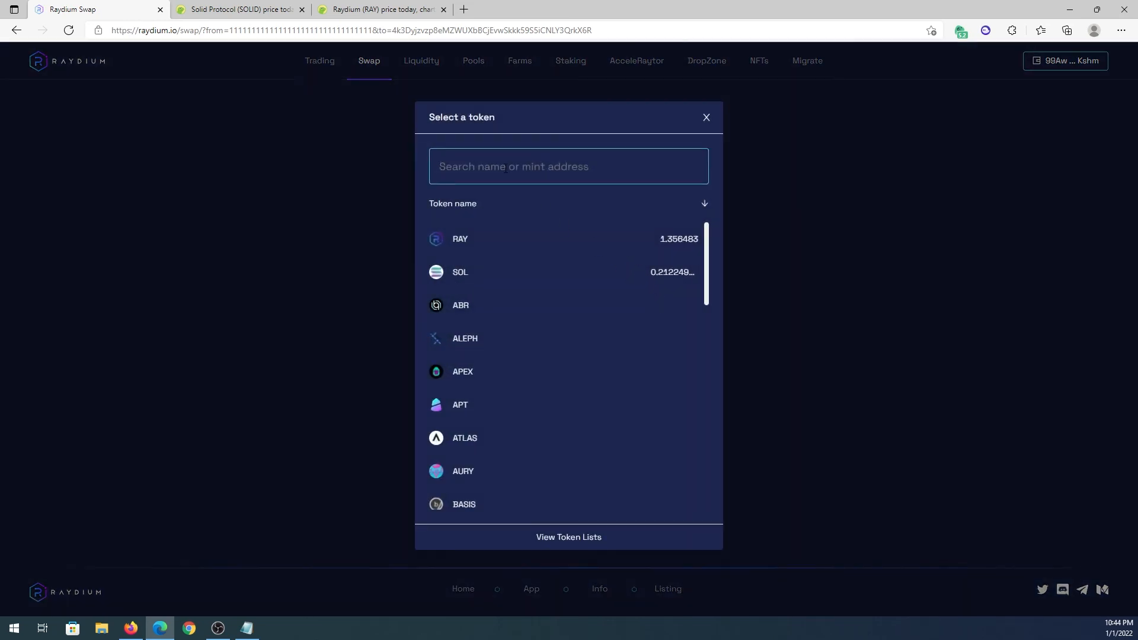
type("u")
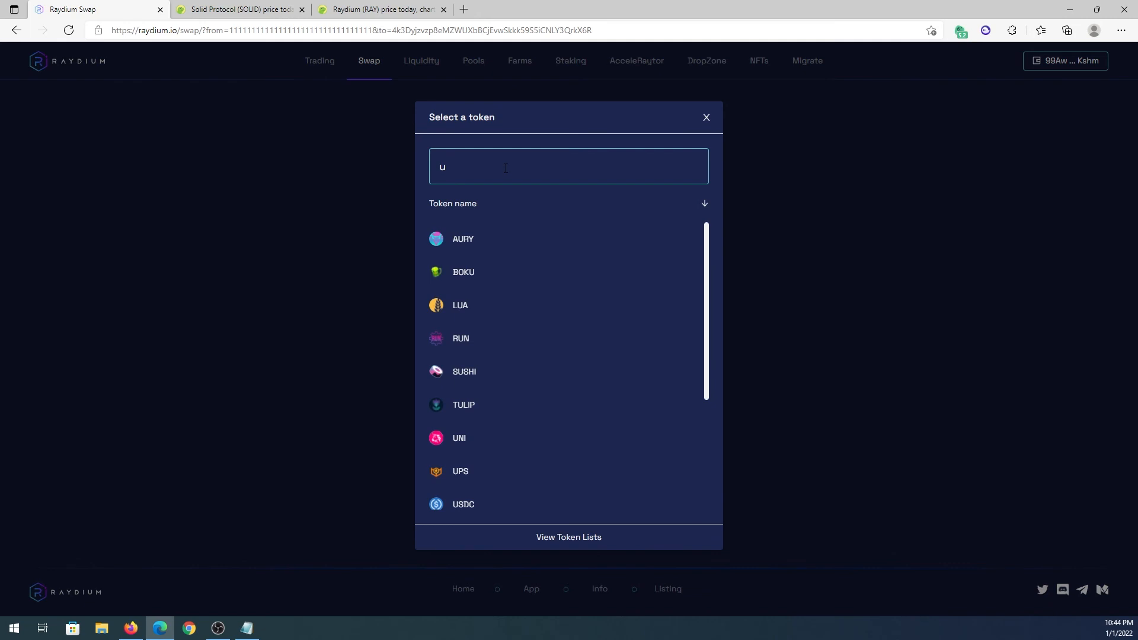
type("sdc")
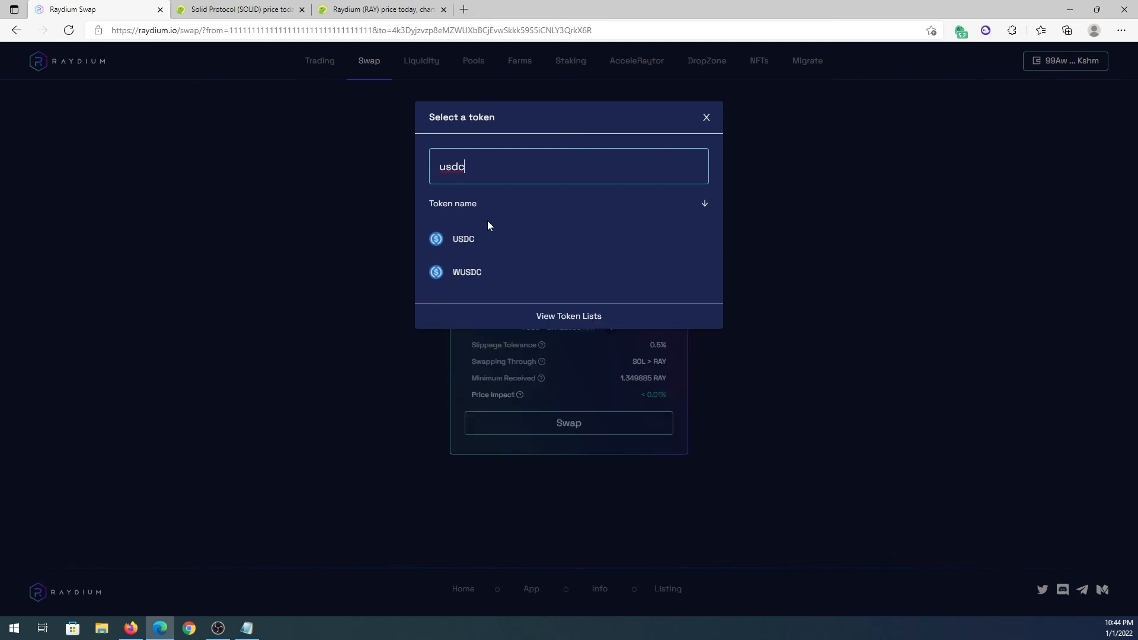
left_click(464, 239)
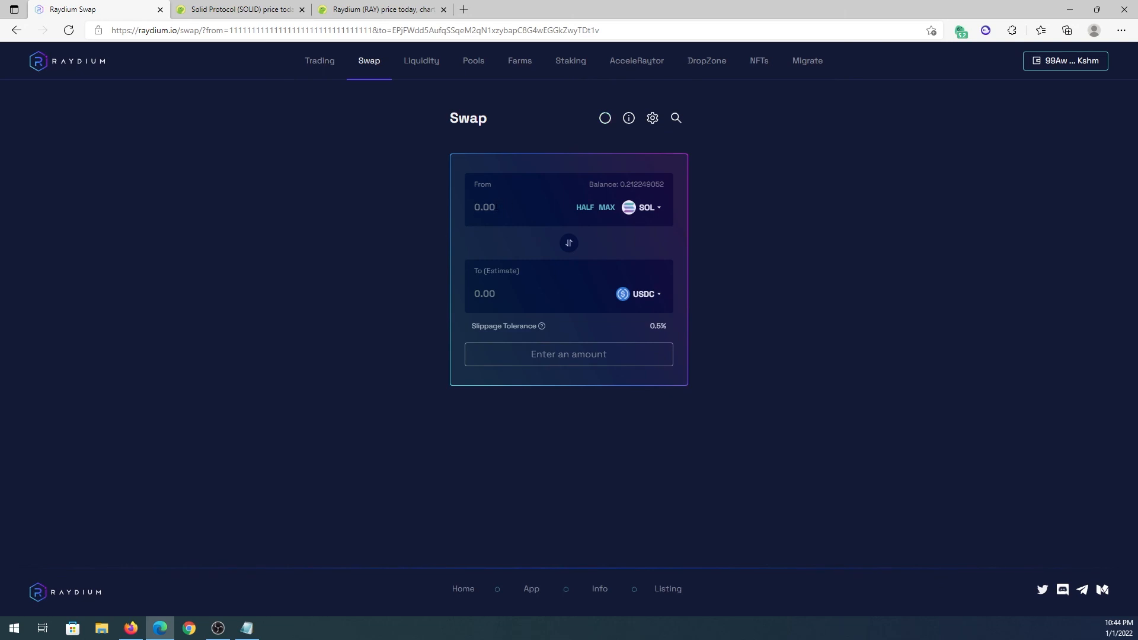
- Swap .05 SOL for about 8.838681 USDC, approve in Phantom, and reopen the wallet
type(".05")
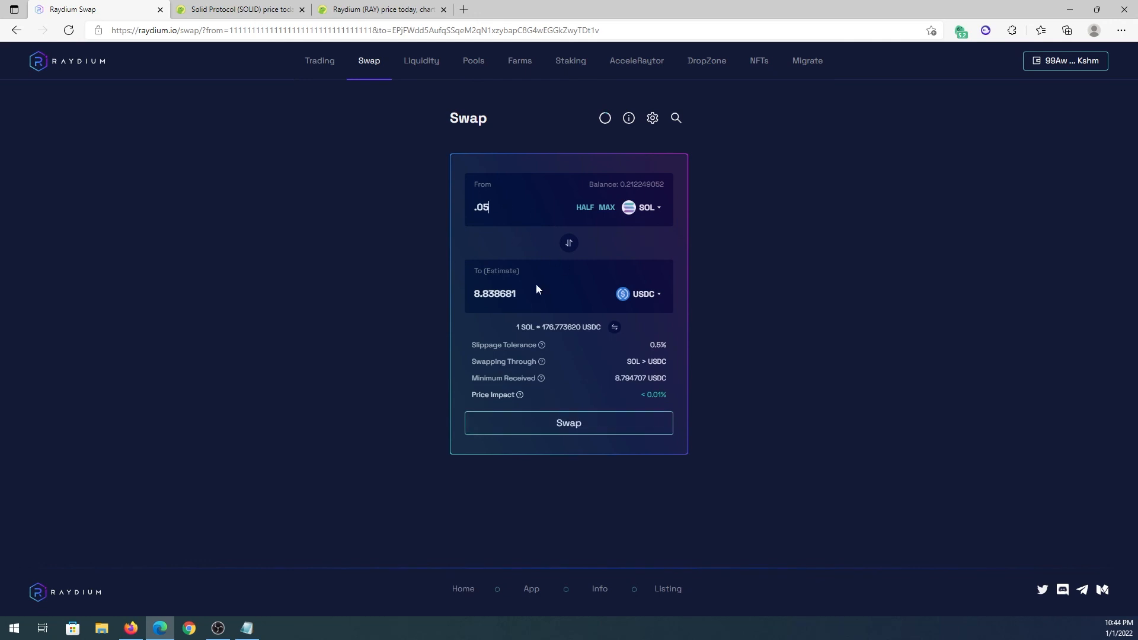
mouse_move(611, 386)
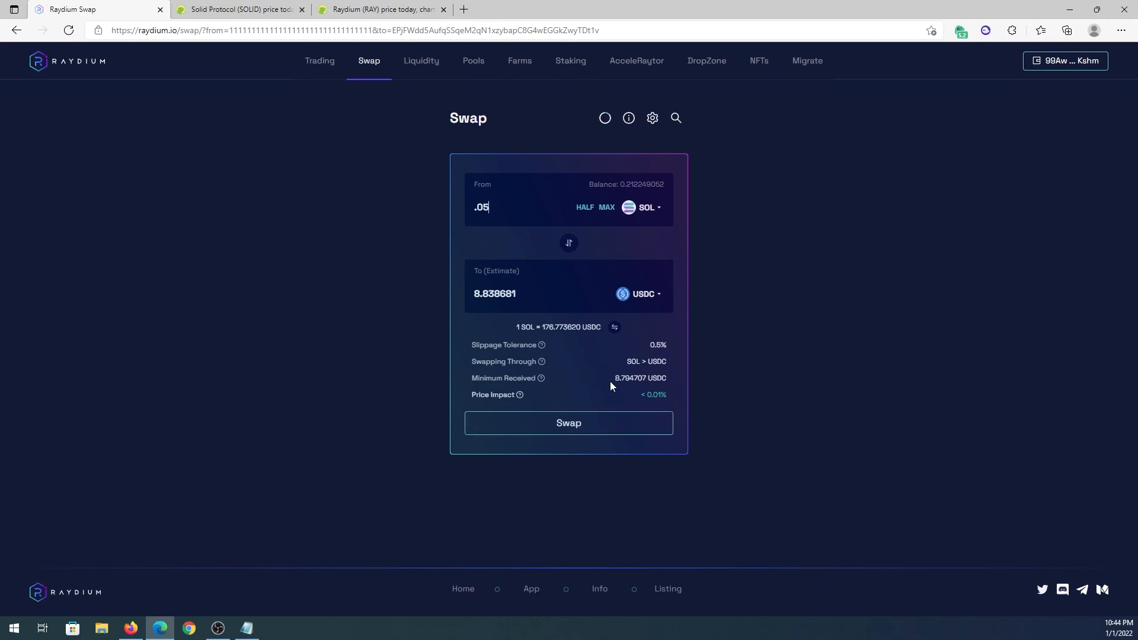
left_click(568, 424)
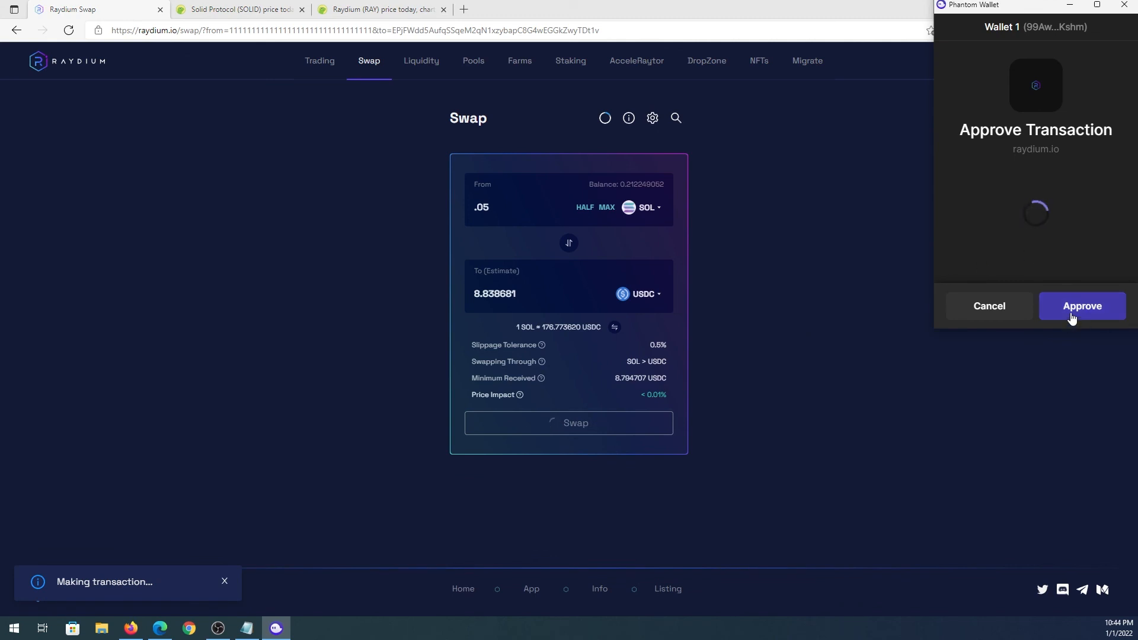
left_click(1081, 306)
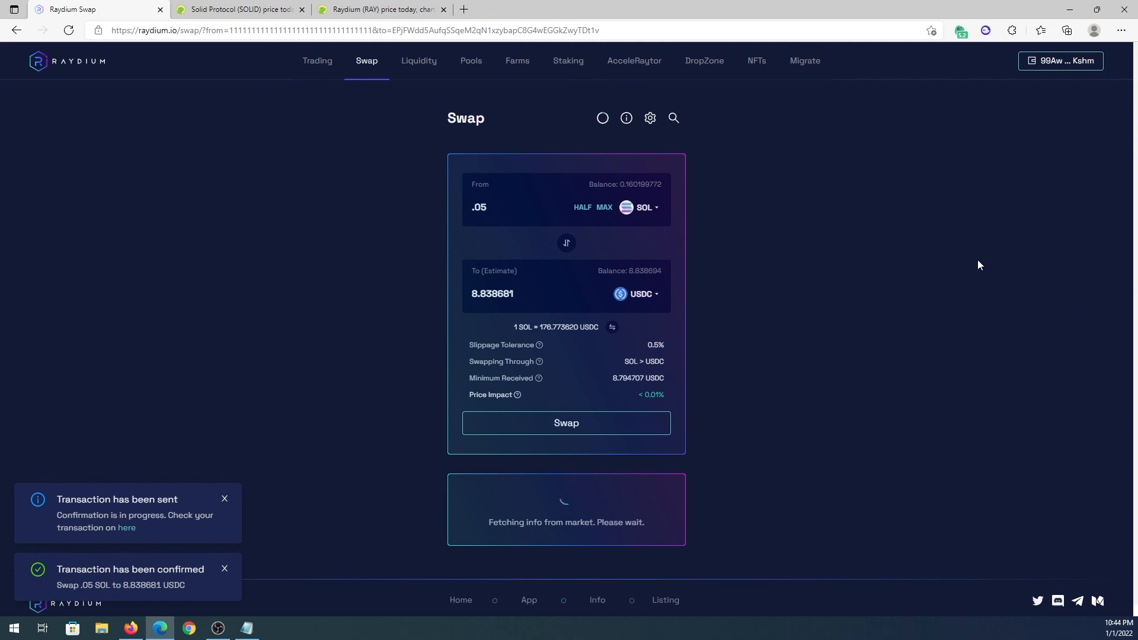
left_click(985, 29)
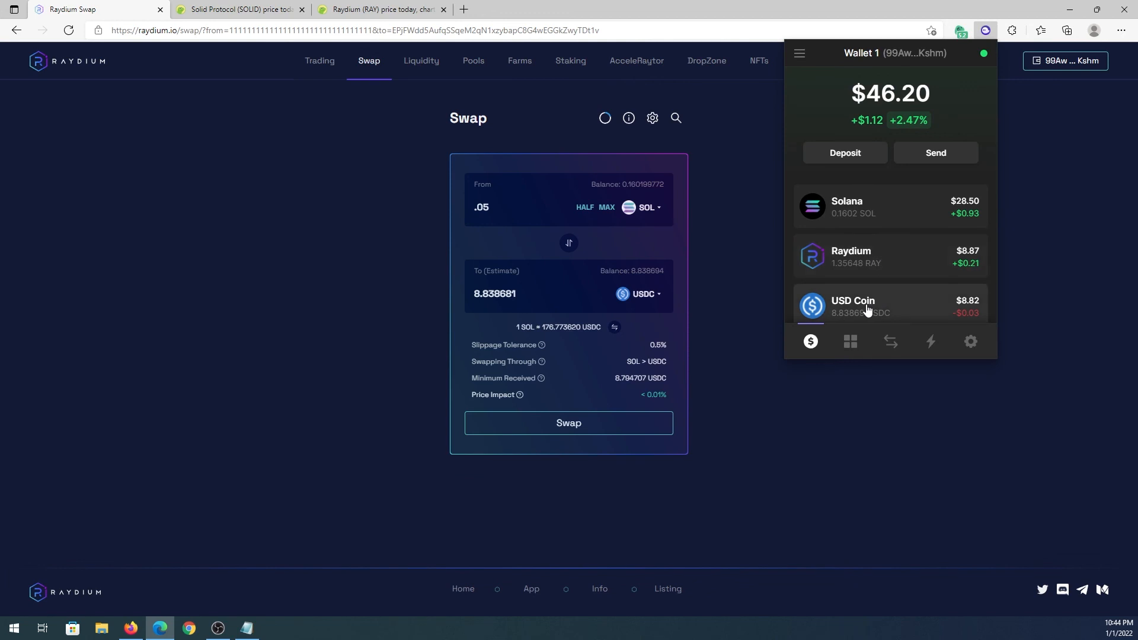
mouse_move(877, 305)
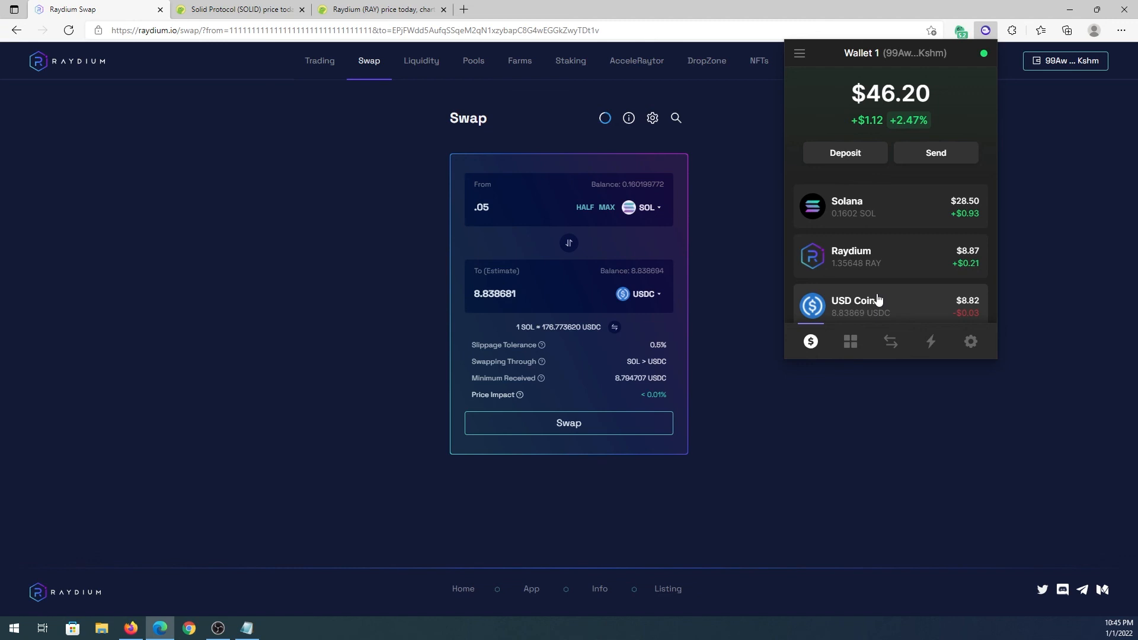
mouse_move(877, 76)
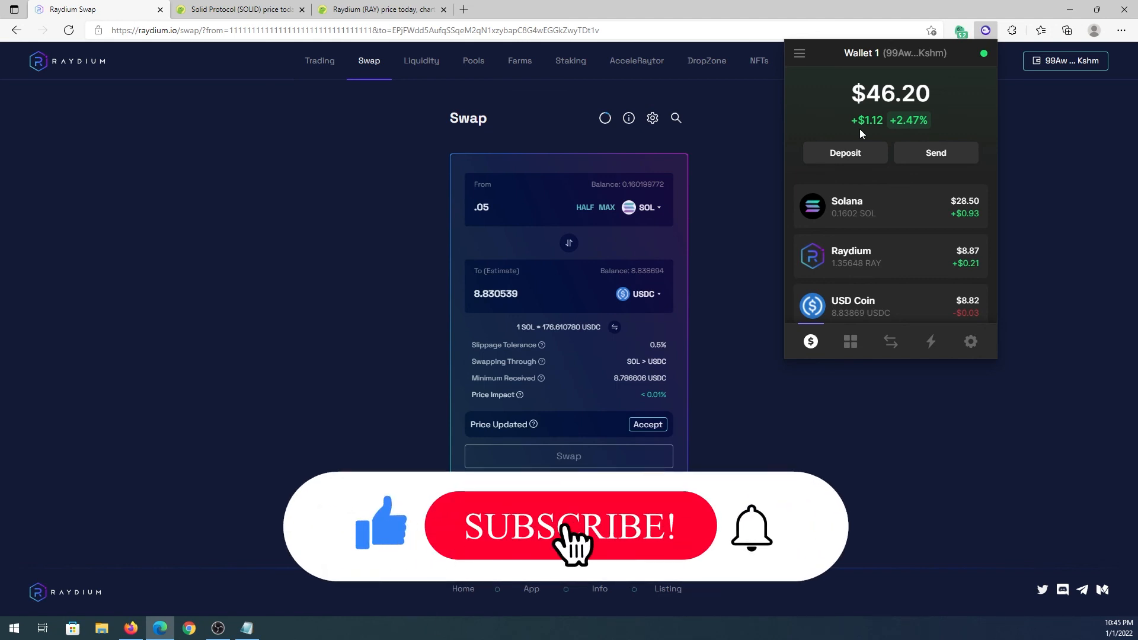
- Review Wallet 1 showing 0.1602 SOL, 1.35648 RAY and 8.83869 USDC, totaling $46.20
left_click(569, 526)
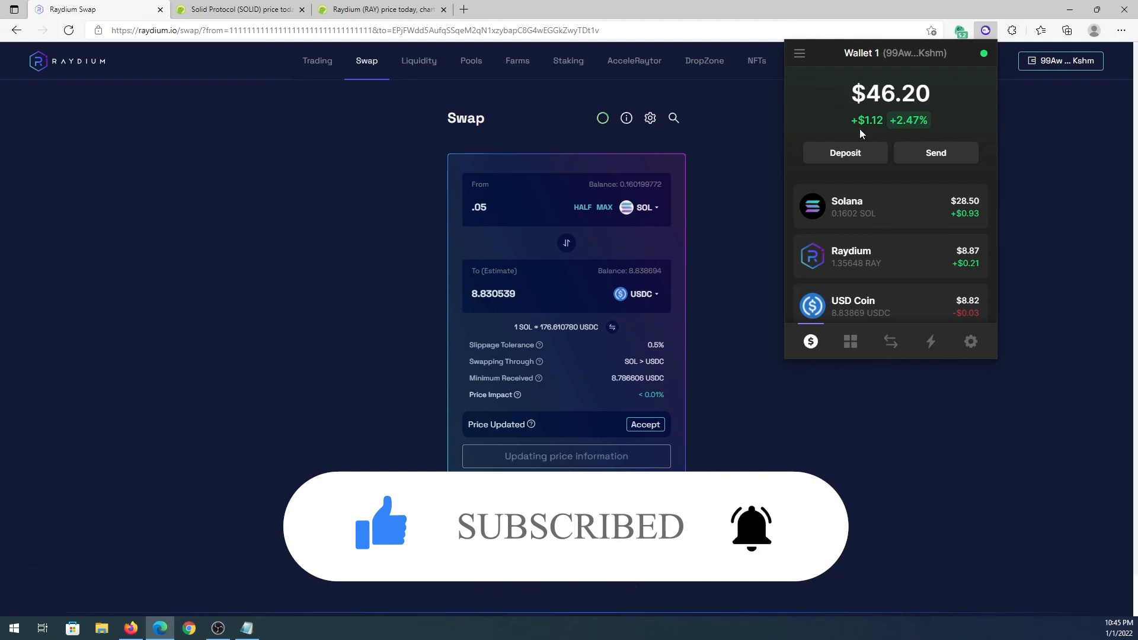